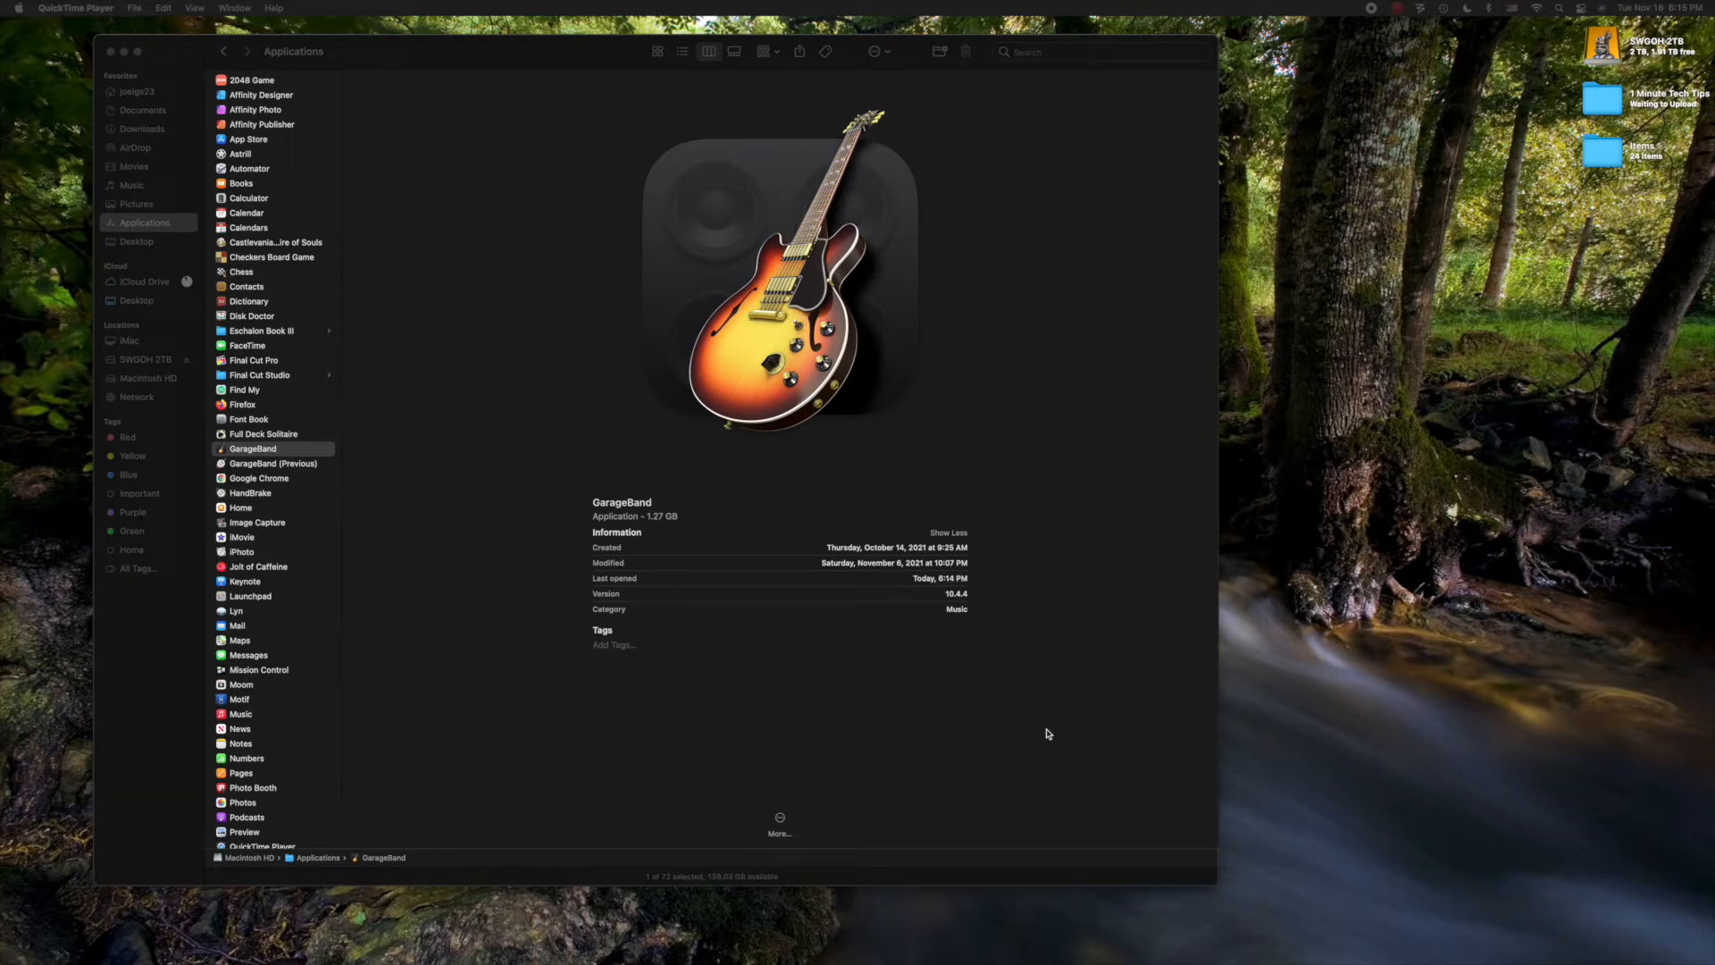
mouse_move(1055, 679)
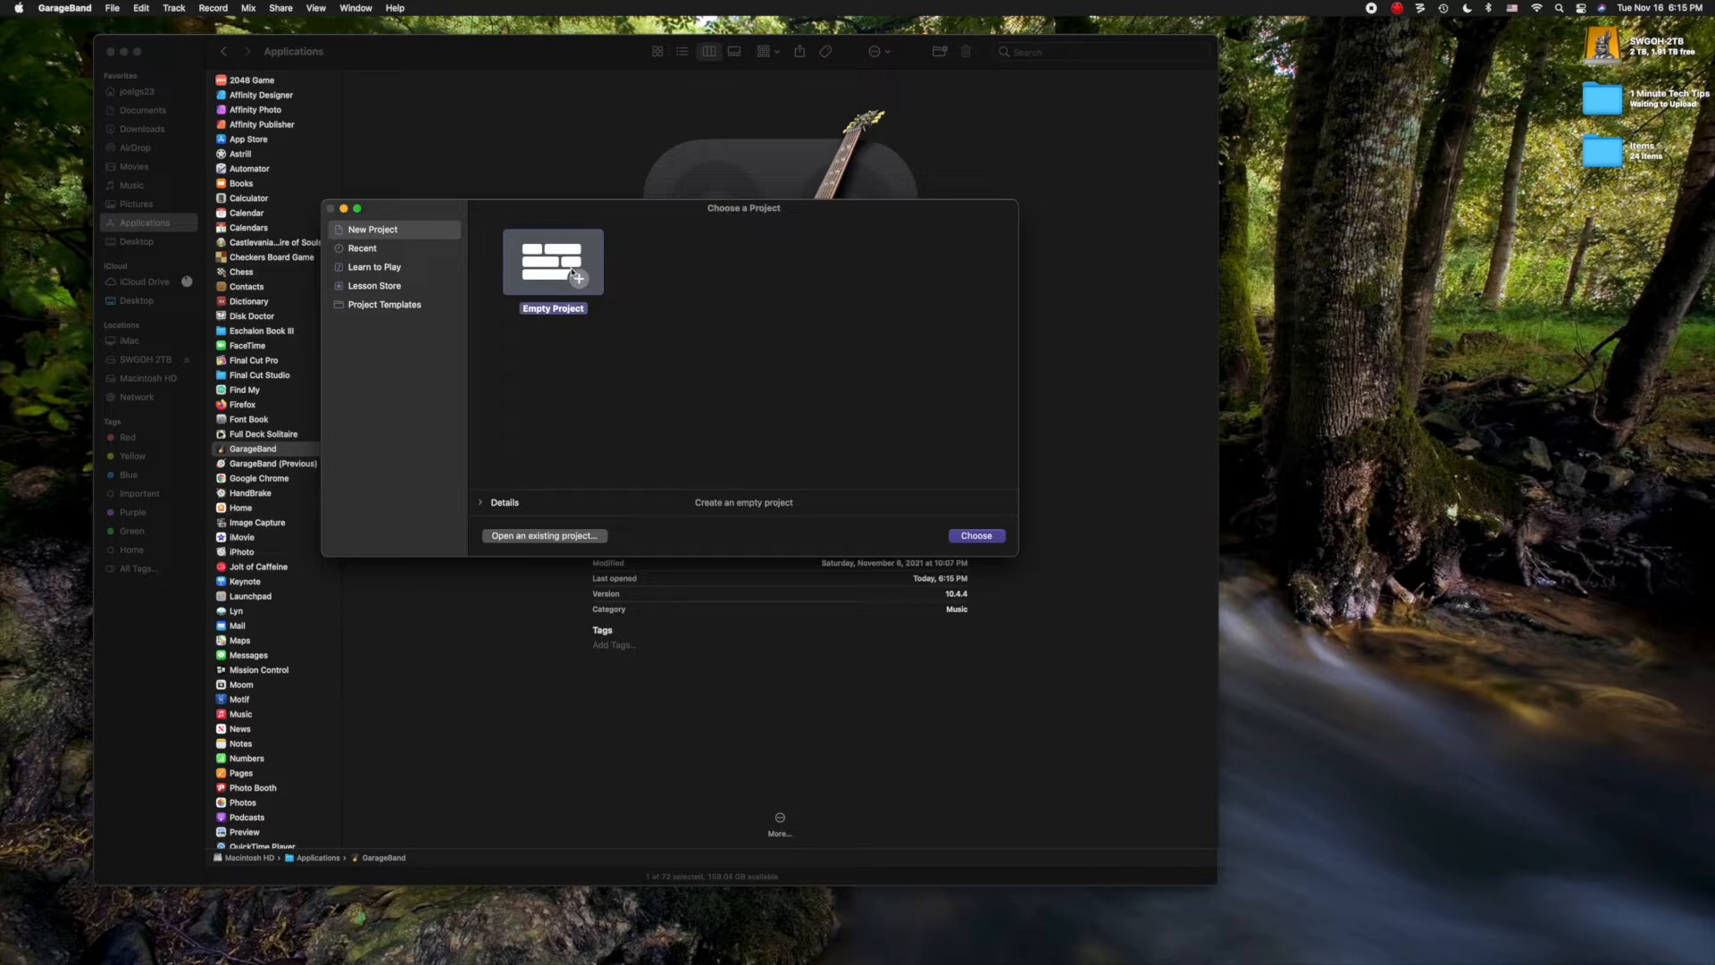
Create an empty project with an Audio (microphone) track.
left_click(974, 535)
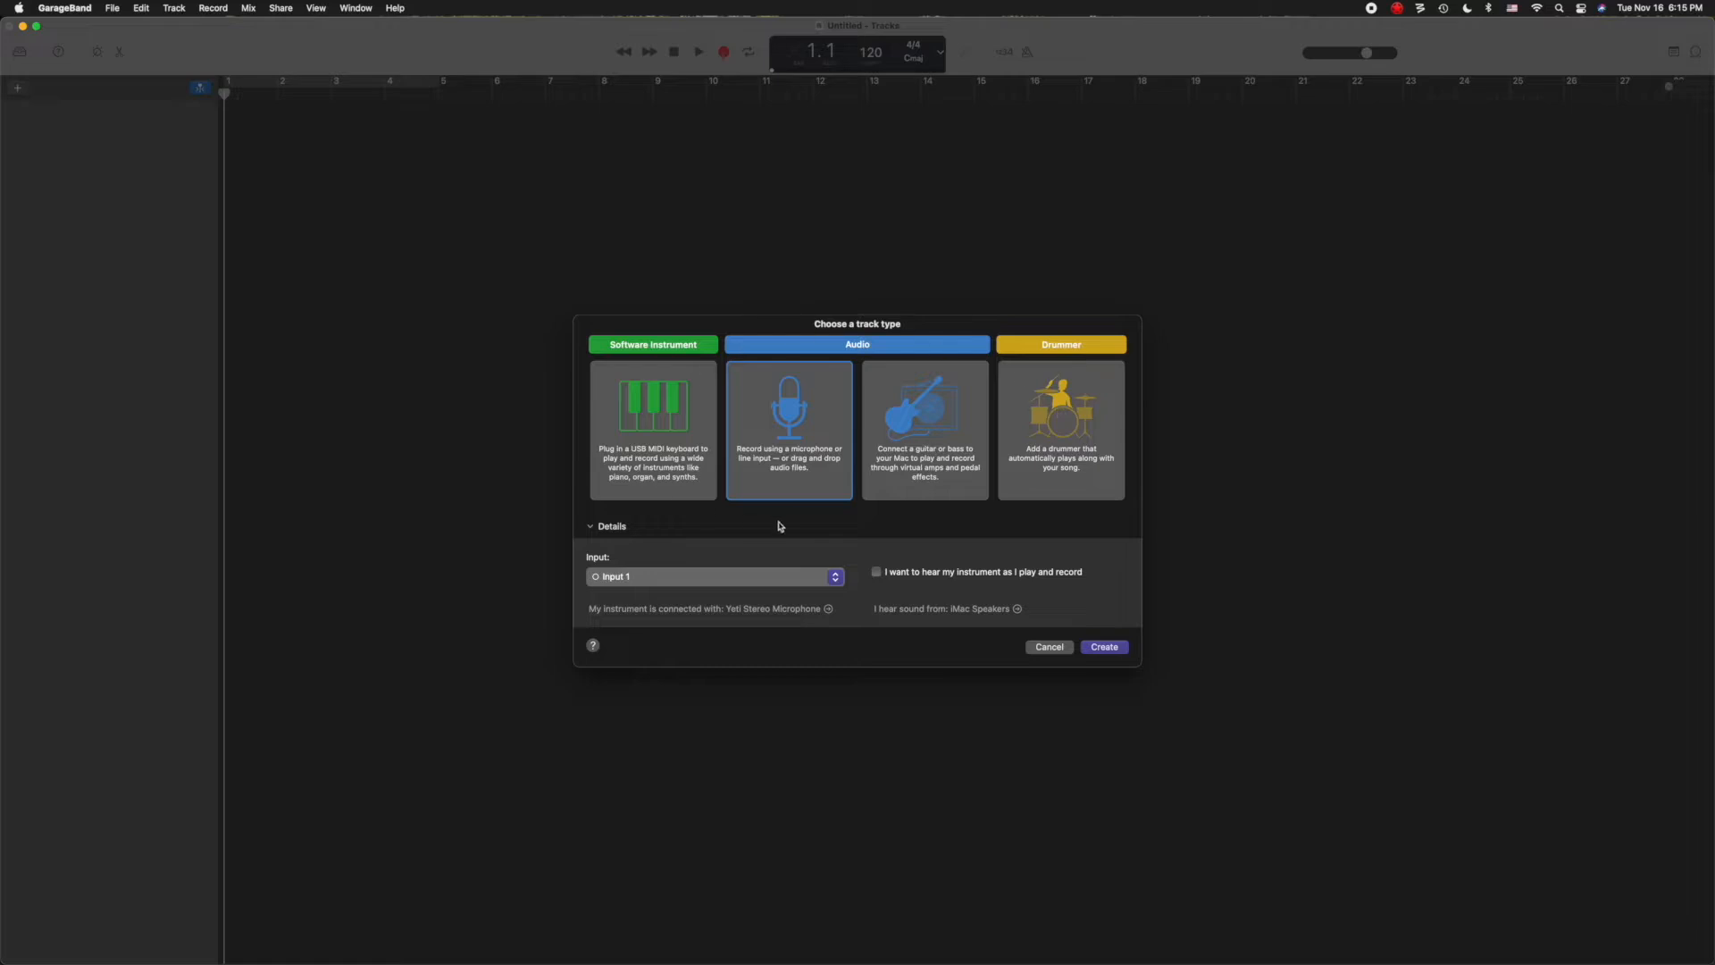
mouse_move(796, 430)
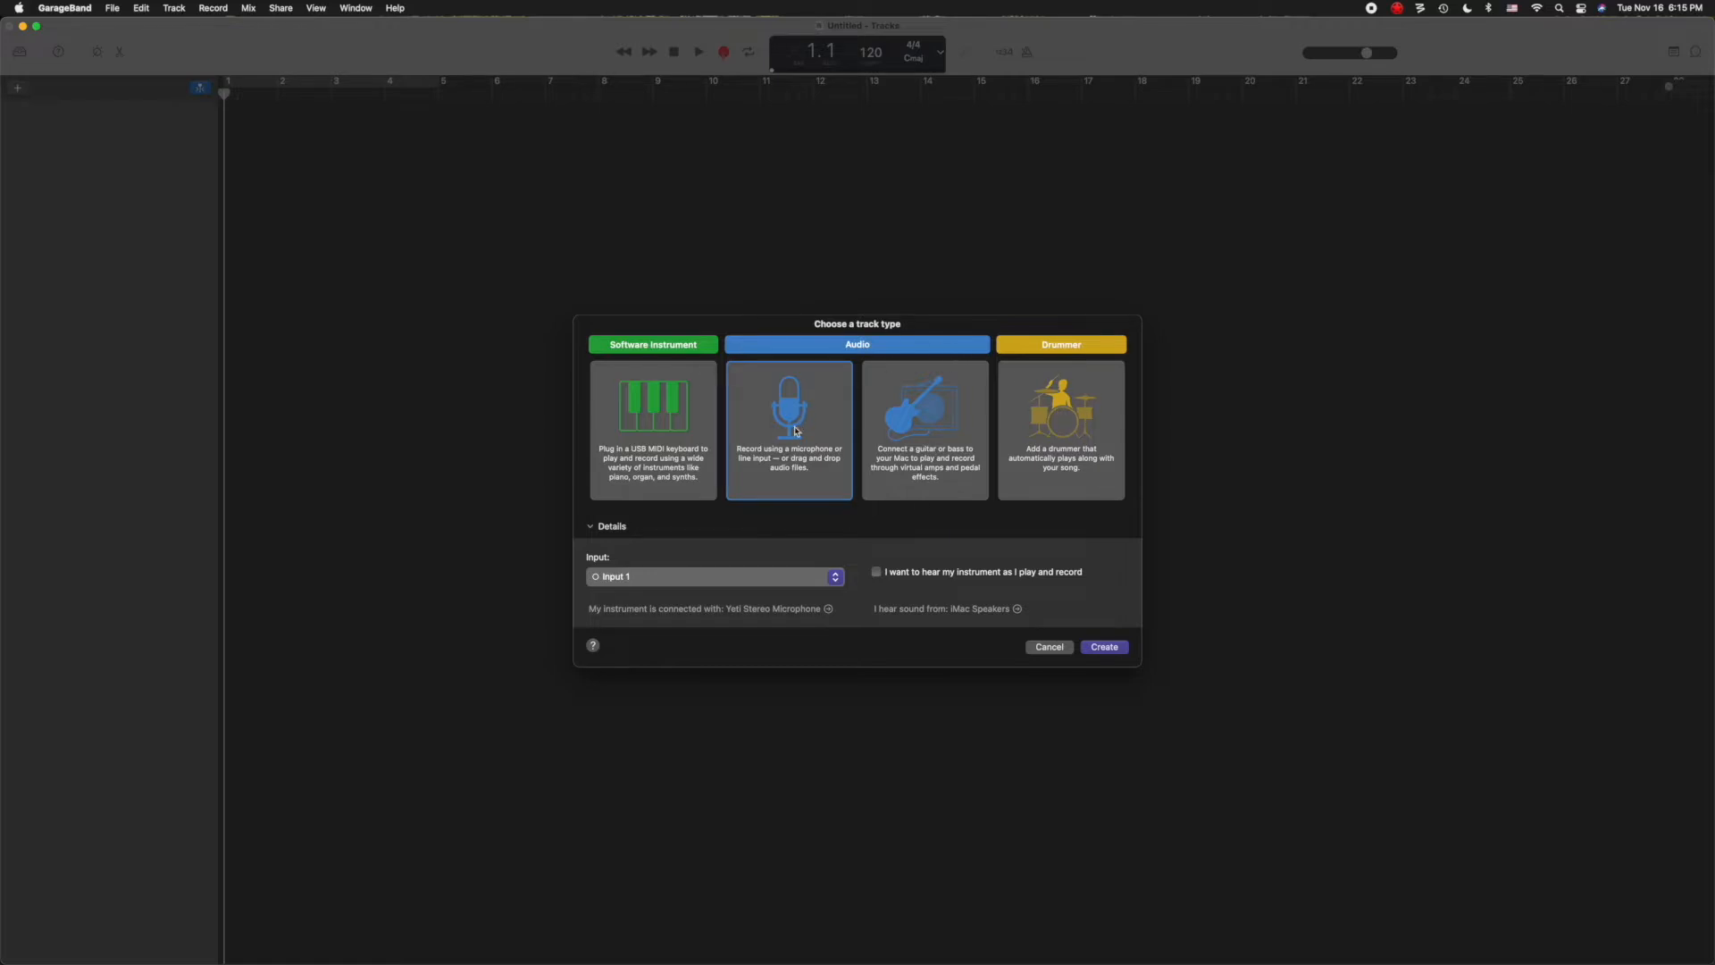
left_click(1103, 646)
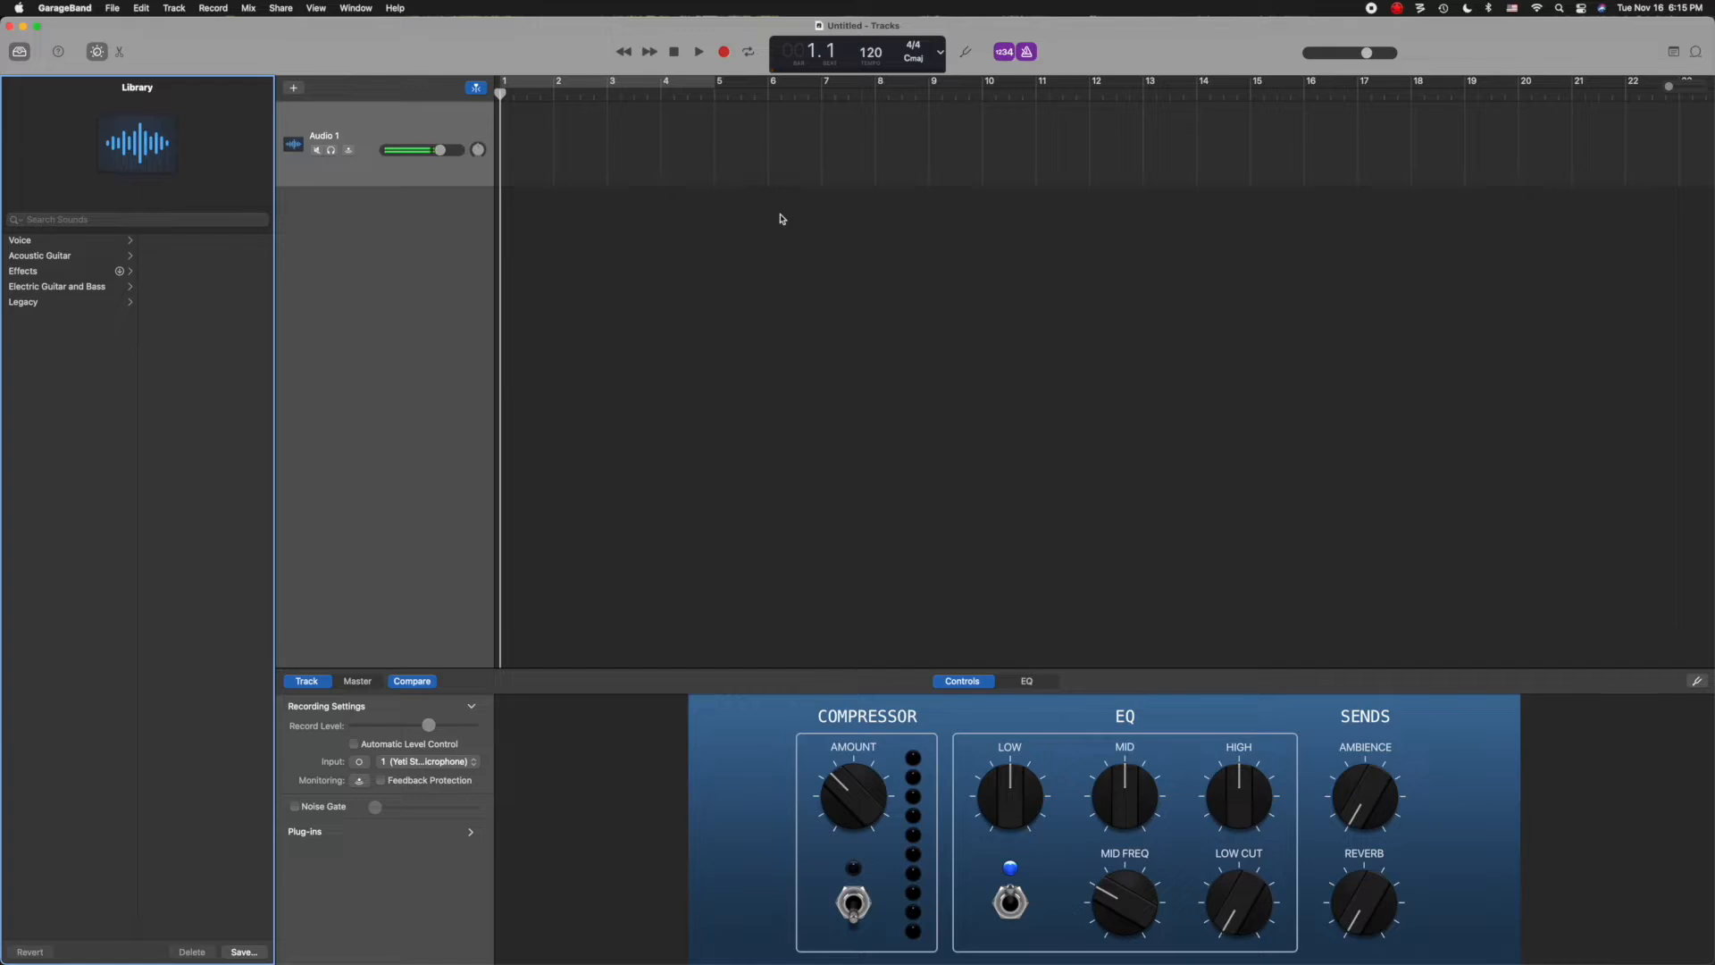
left_click(698, 52)
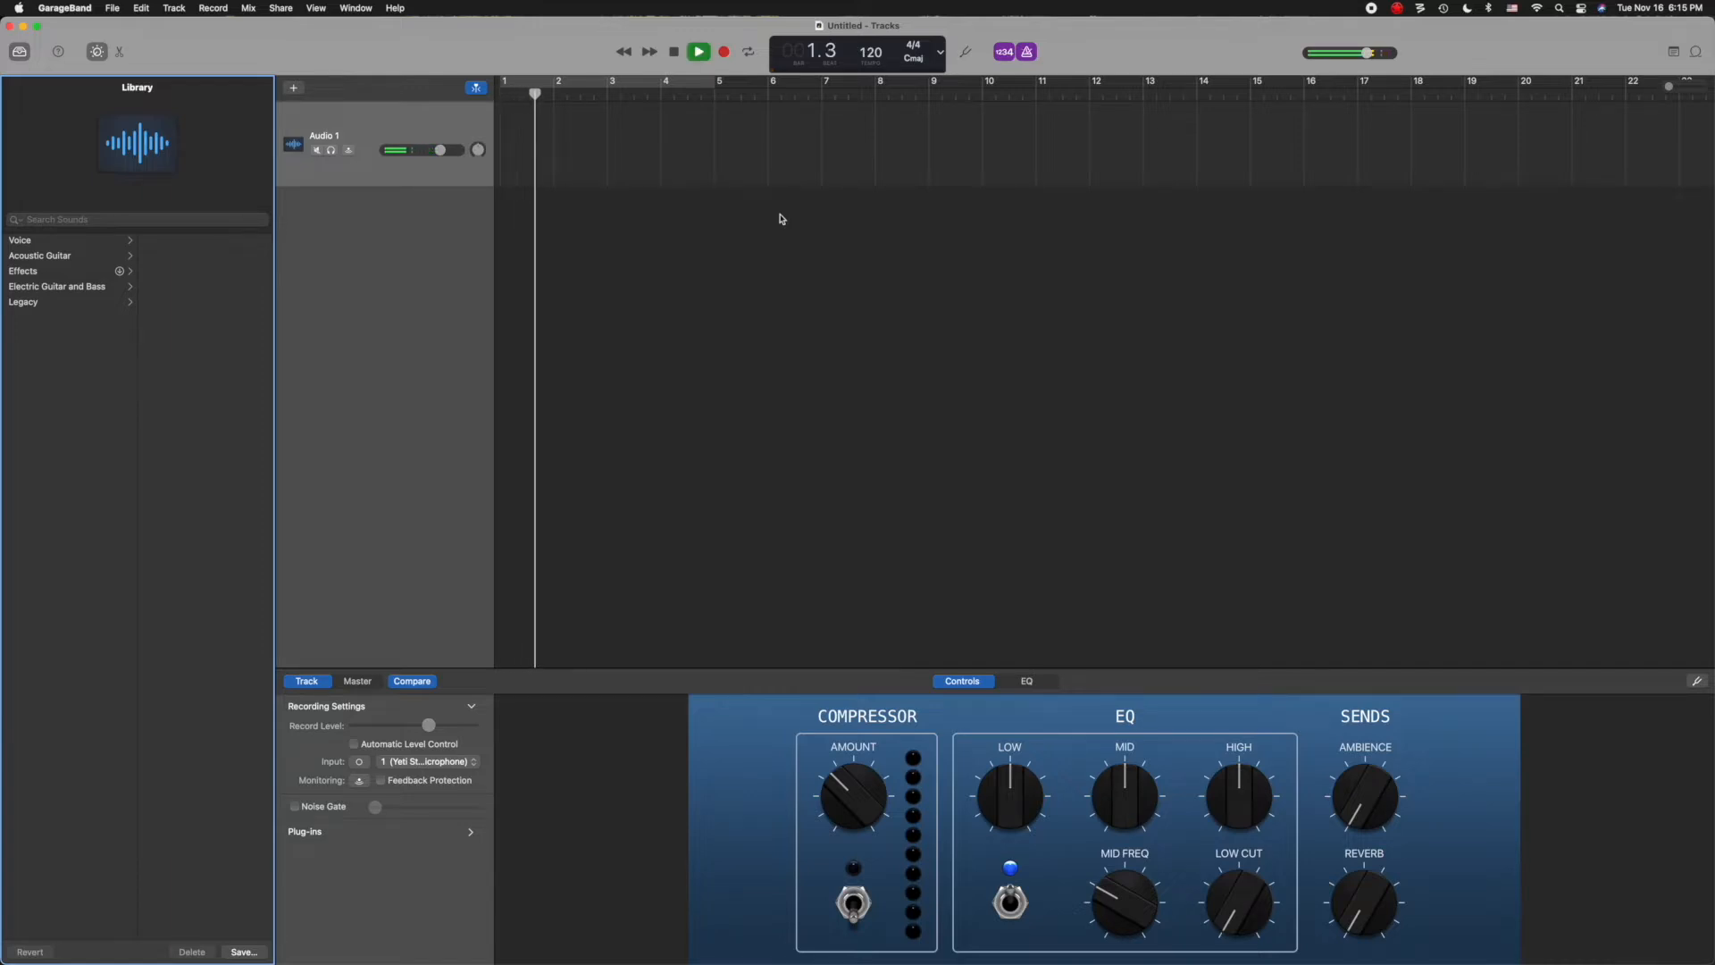
left_click(697, 52)
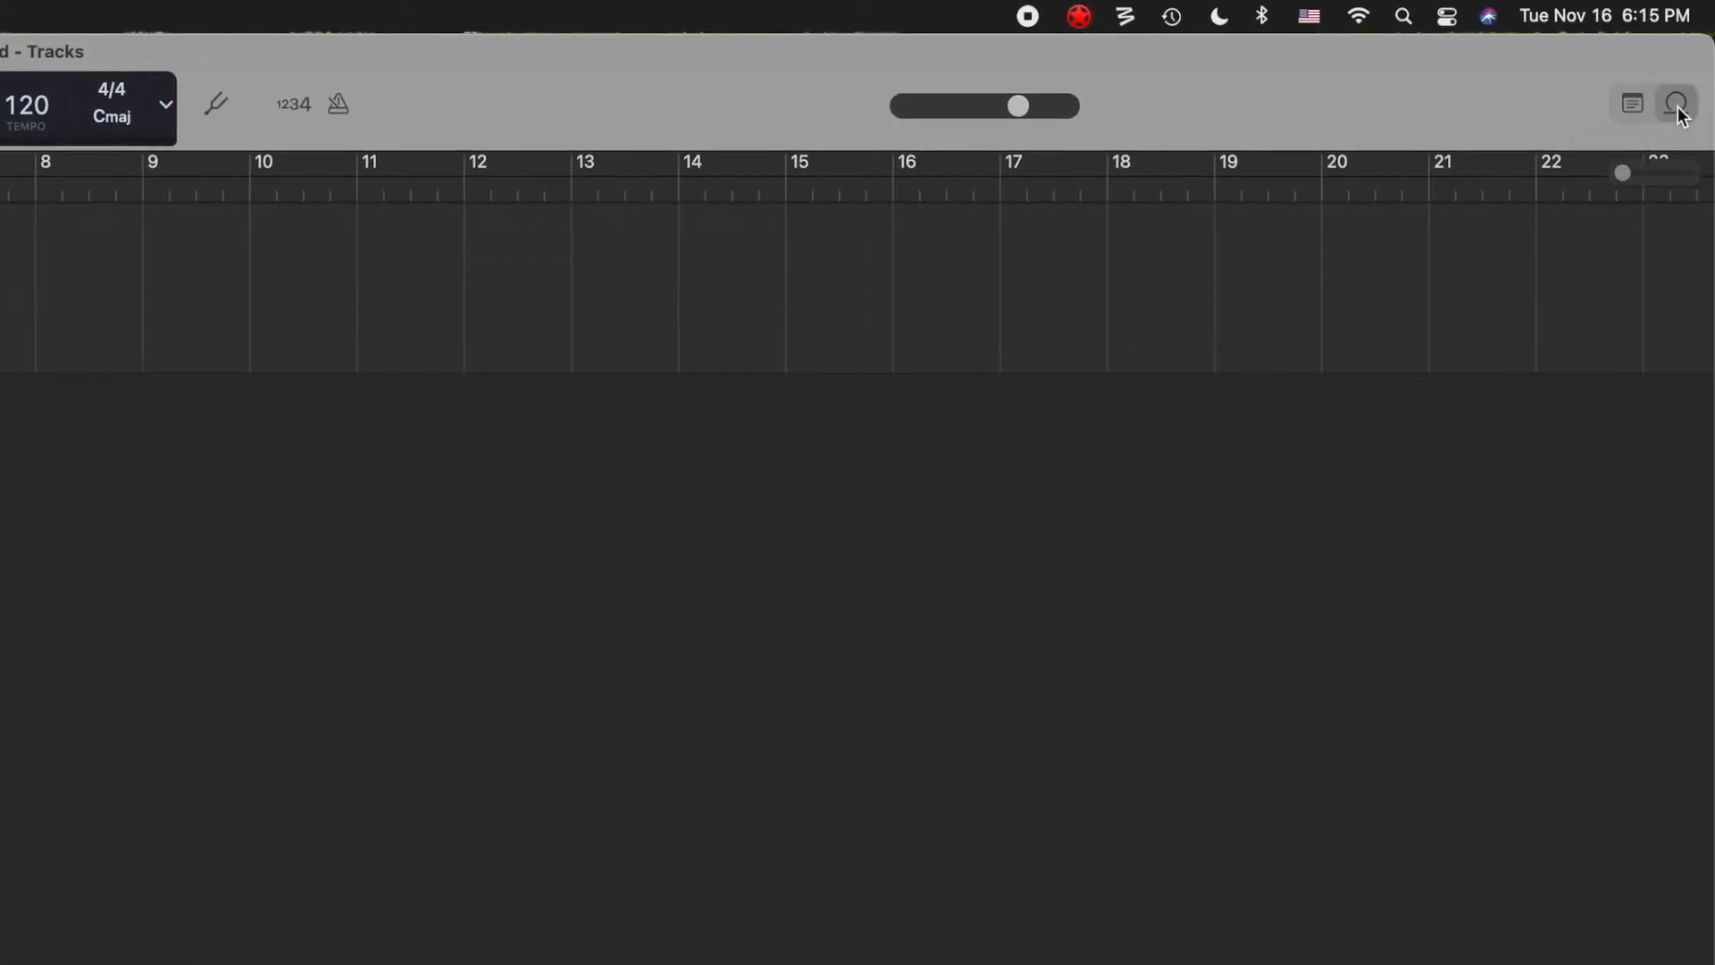
Filter Apple Loops to Instrument > Beats, search 'acousti', and add Acoustic Layers Beat 02.
left_click(1675, 103)
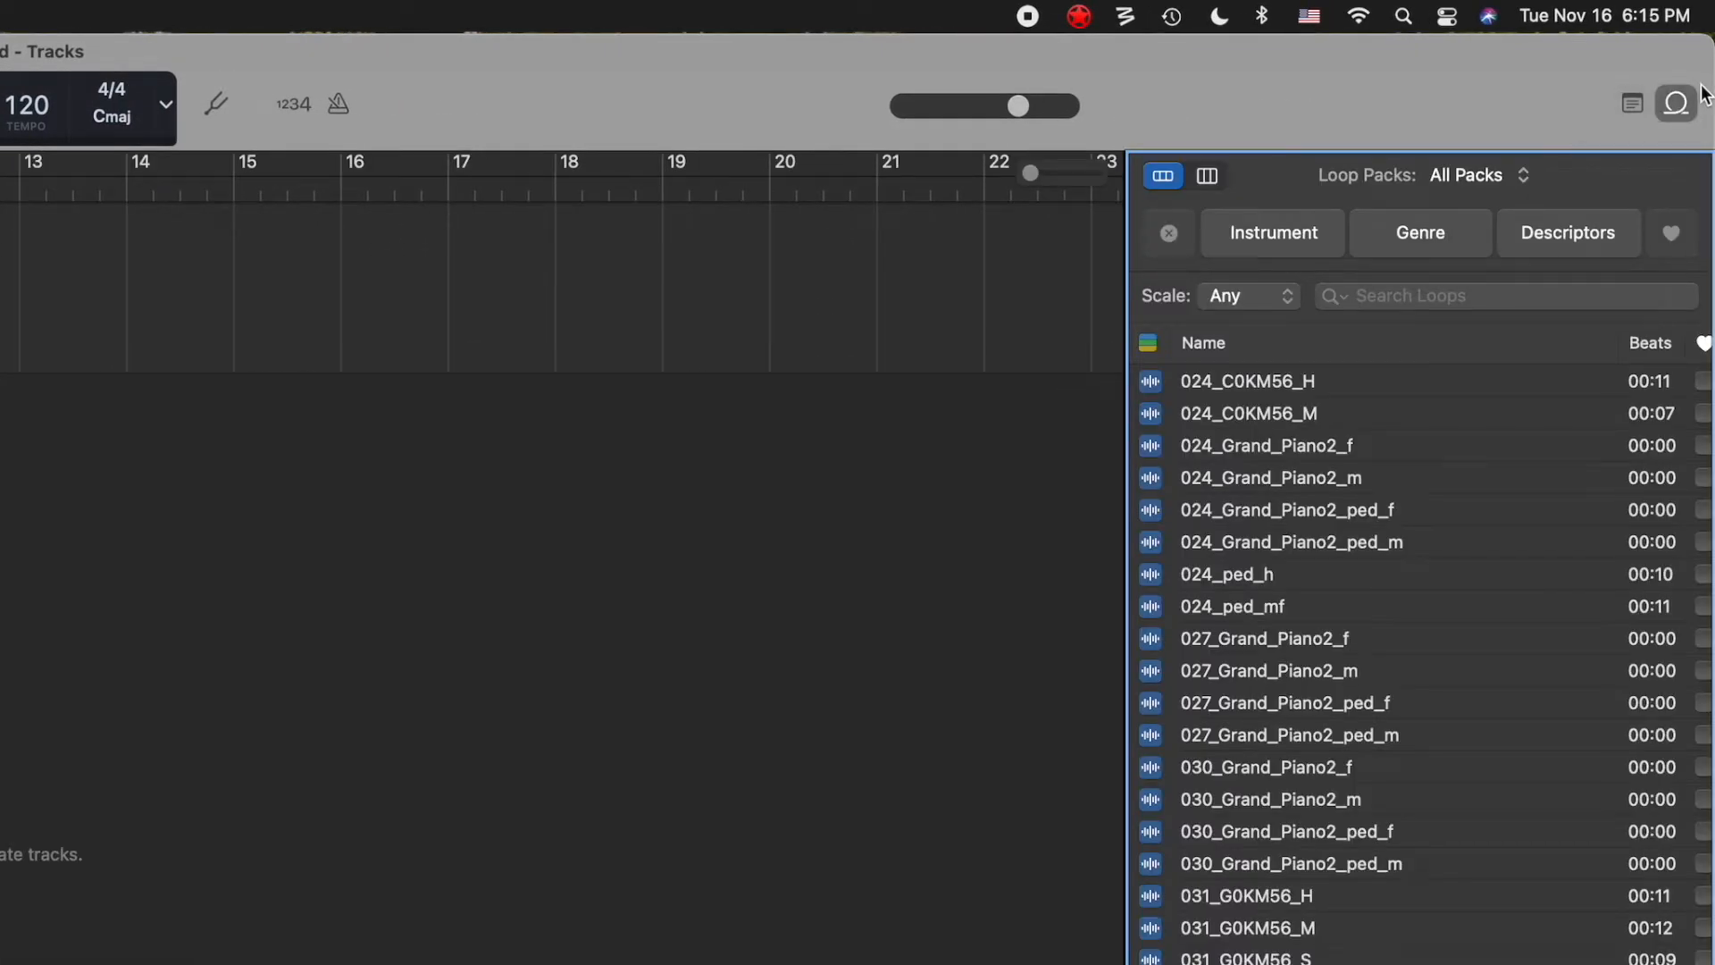
scroll("down", 3)
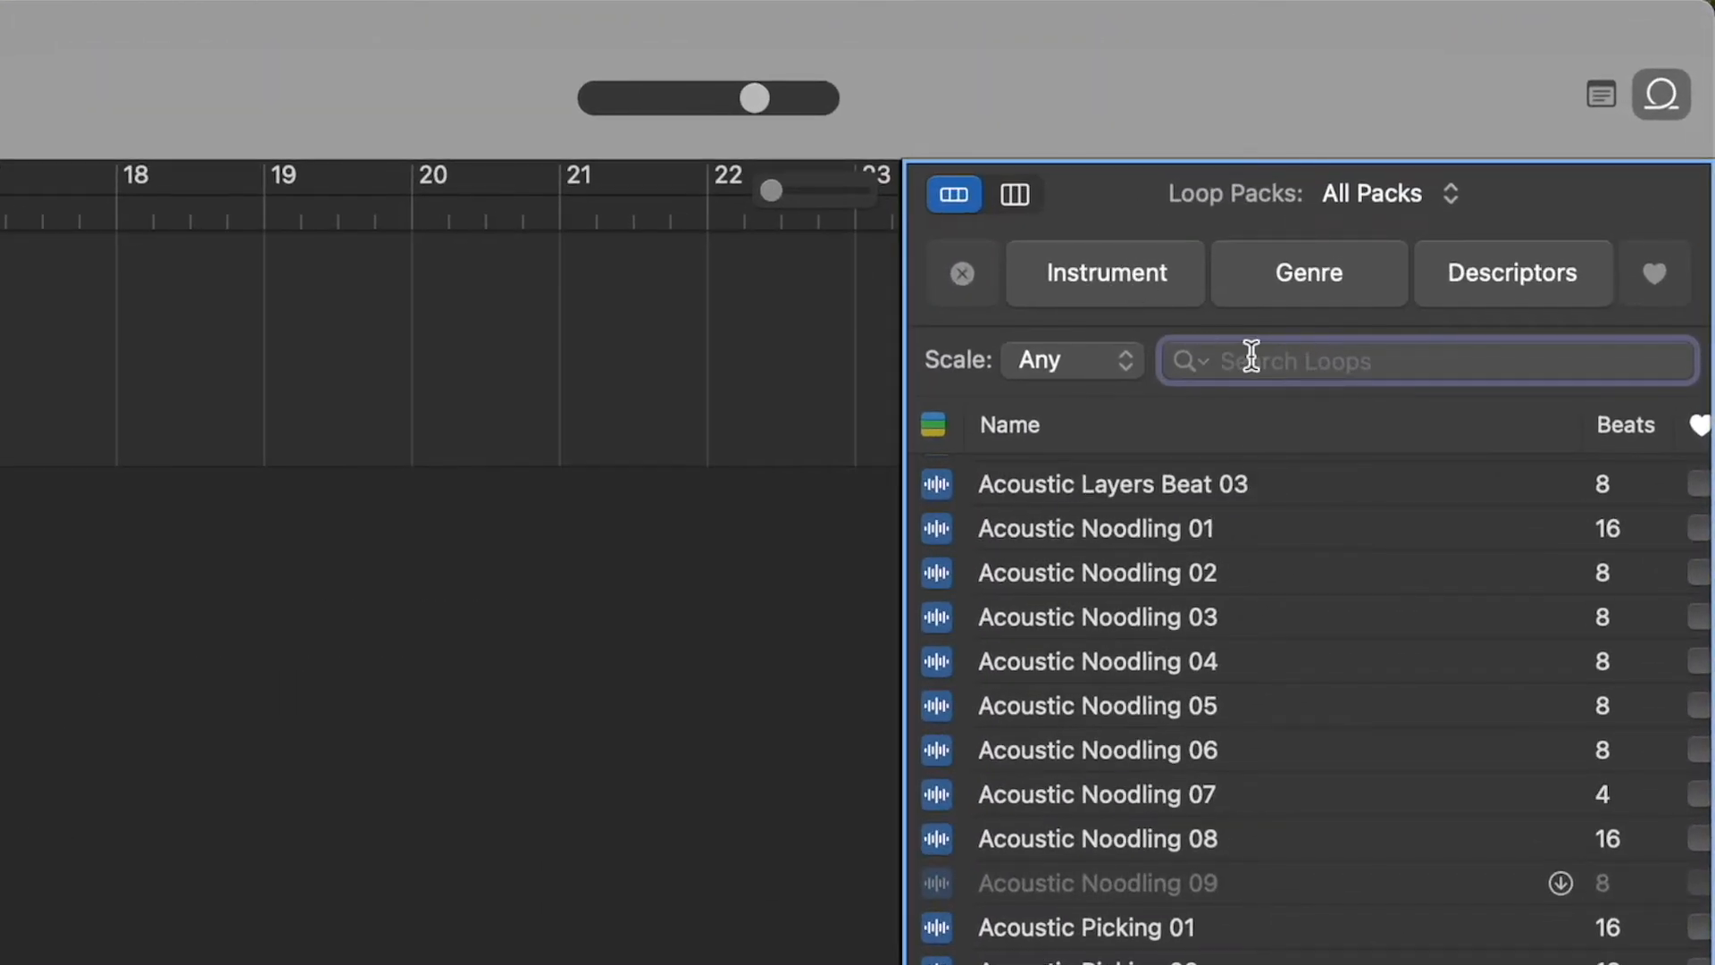
left_click(1105, 272)
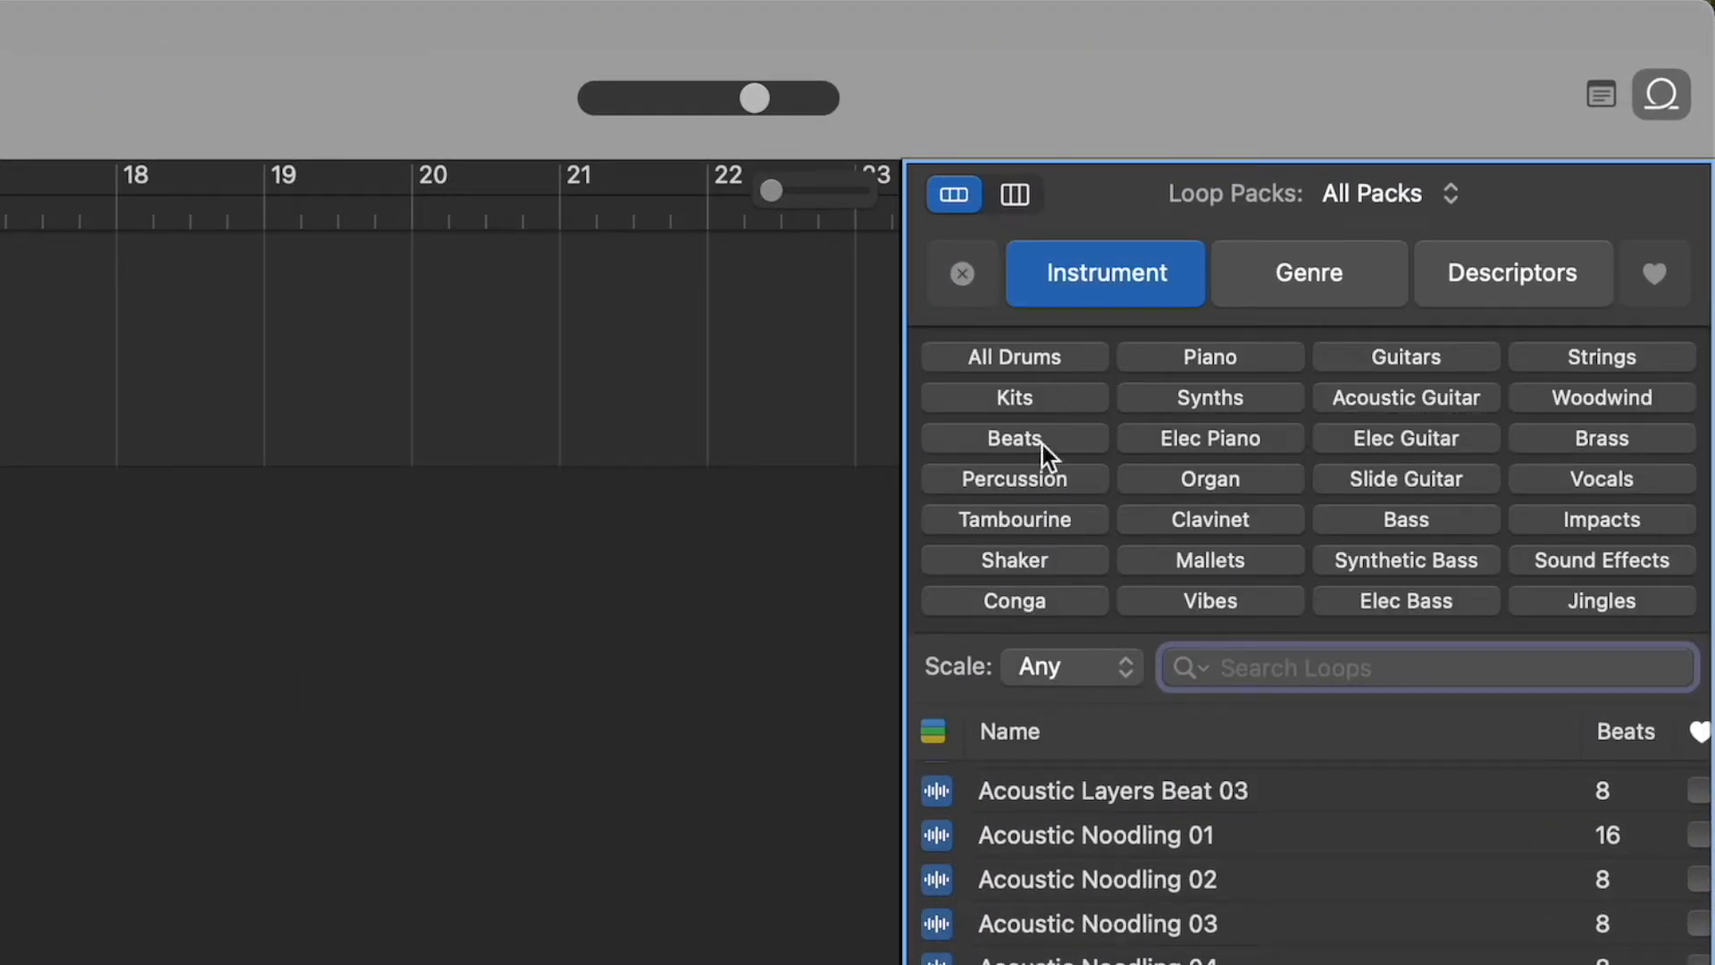
left_click(1013, 438)
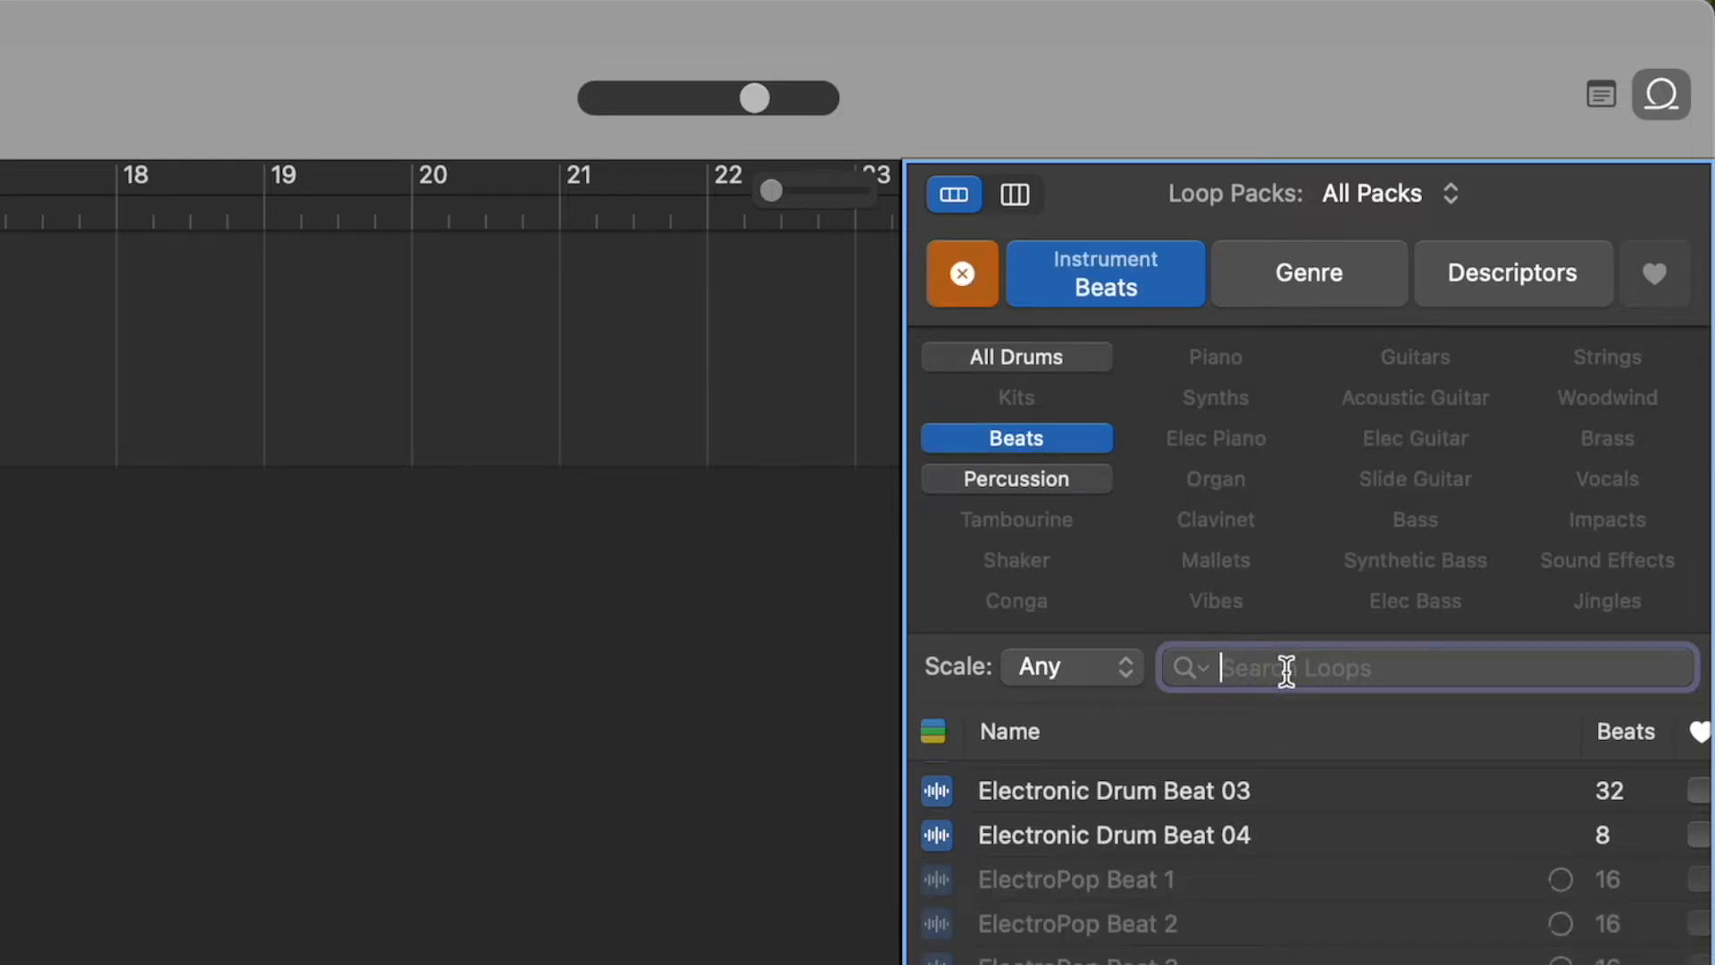
type("acousti")
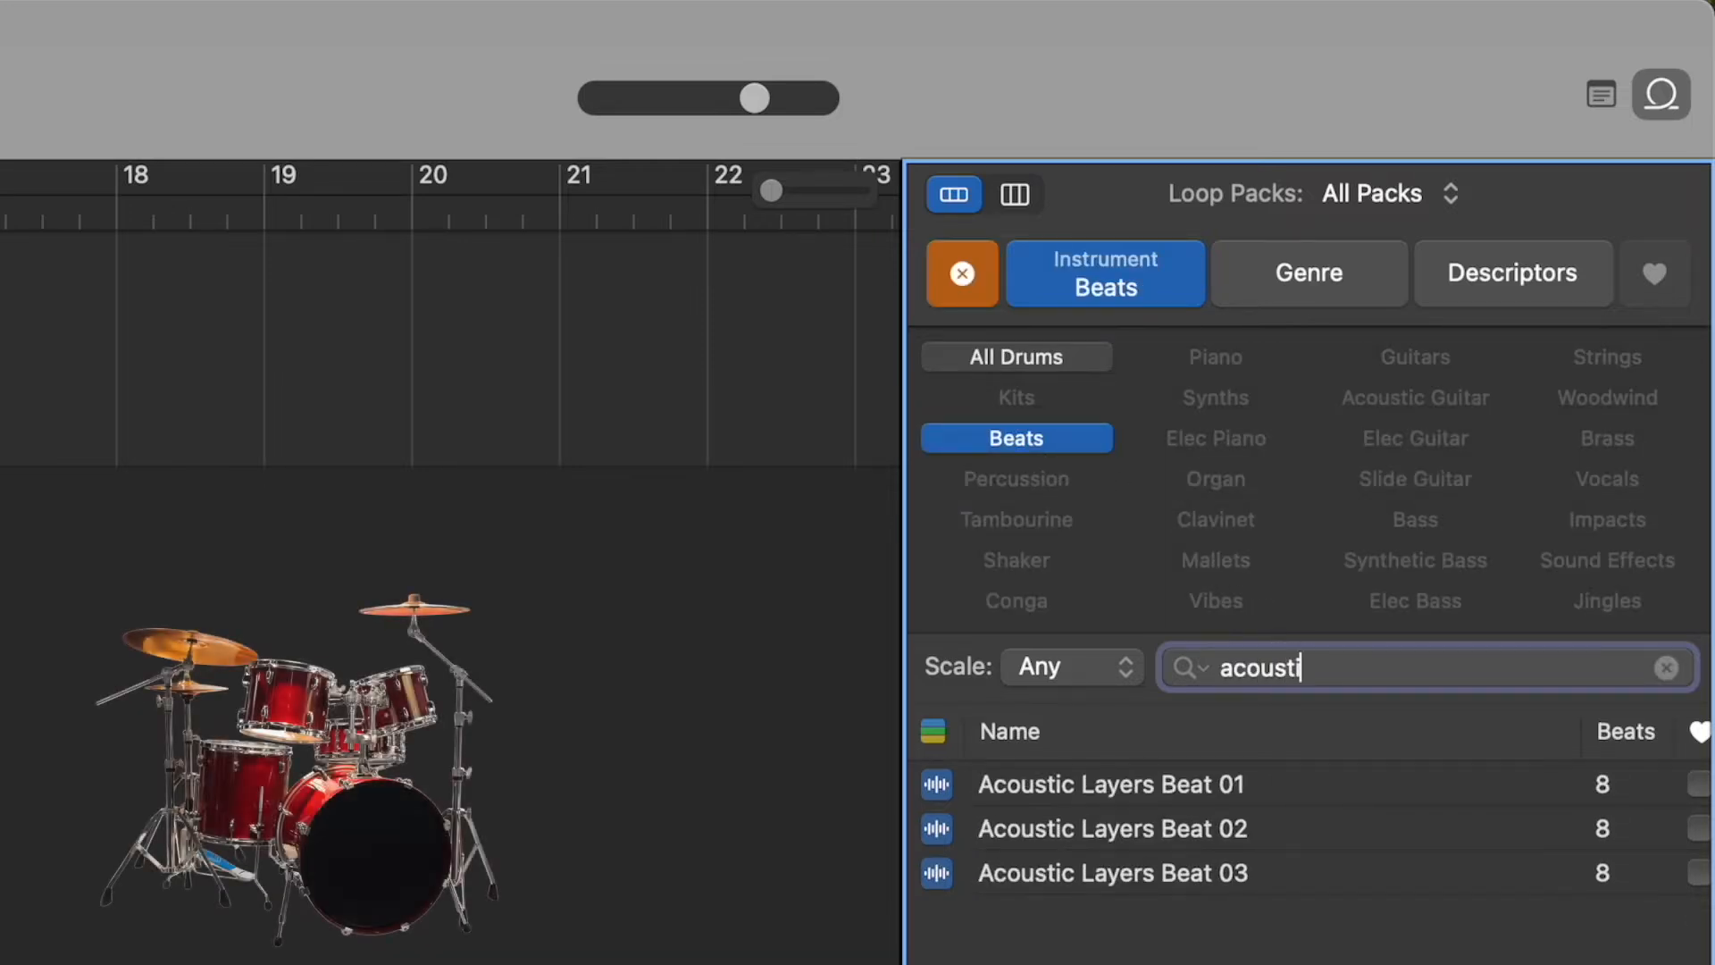
left_click(1110, 828)
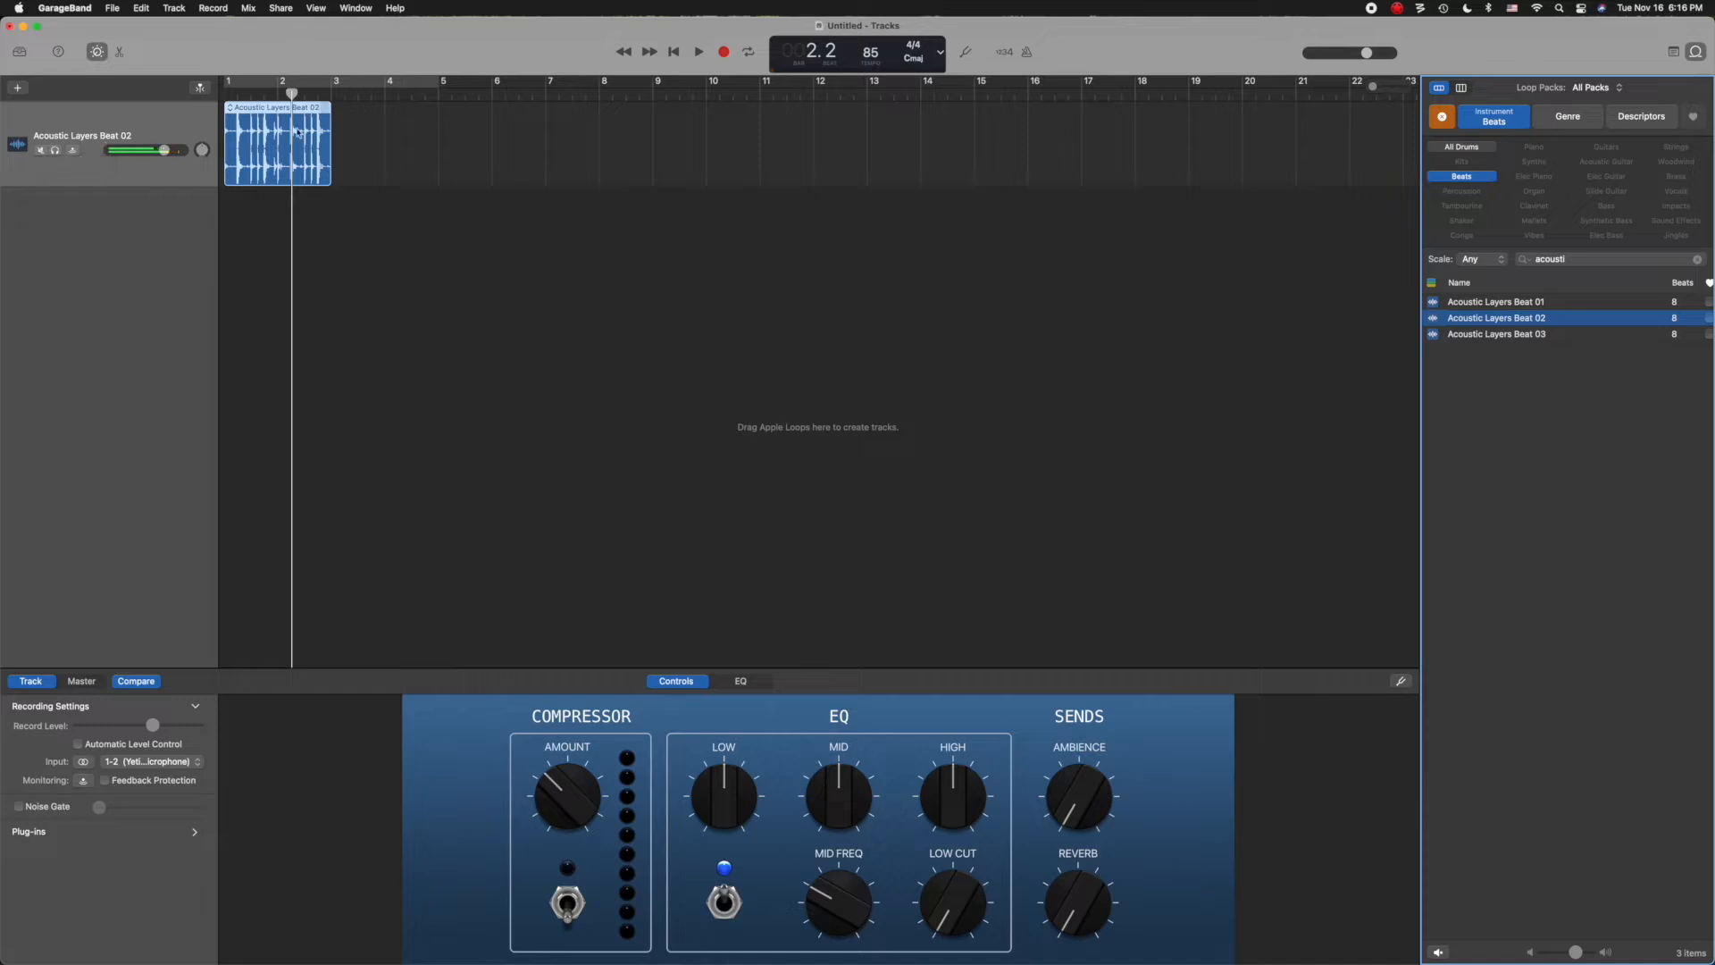
Loop the drum region out to bar 9 (about 22 seconds) and set the display to Time.
left_click_drag(331, 107, 341, 106)
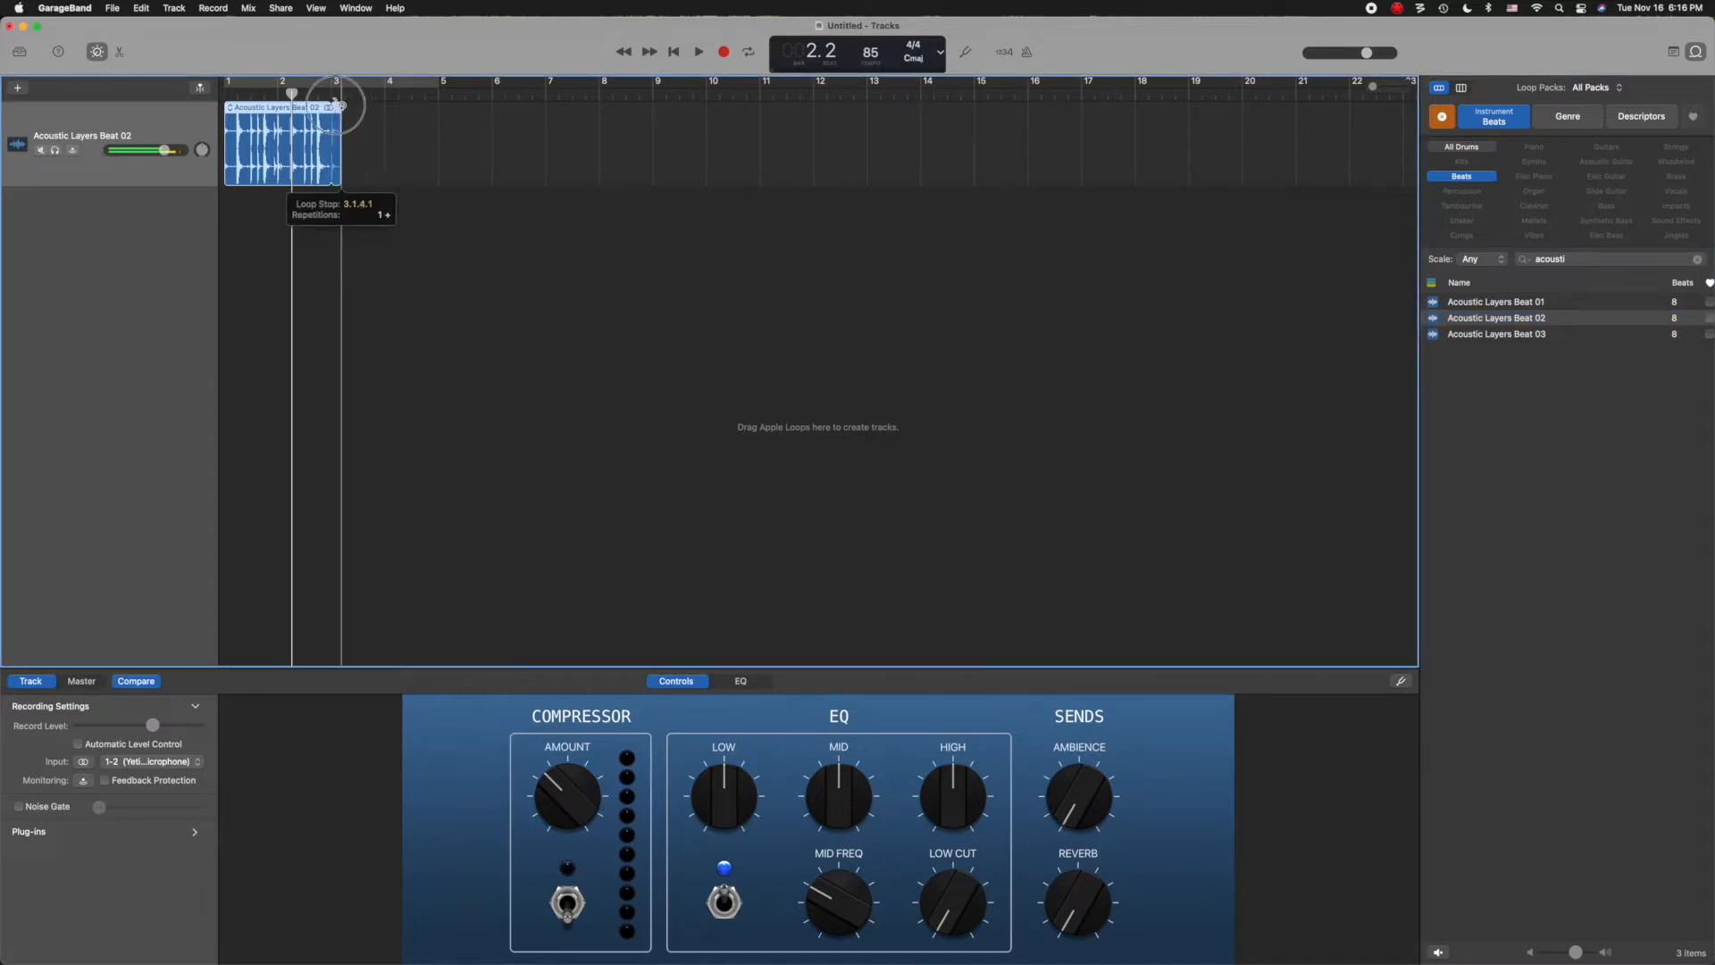
left_click_drag(336, 115, 645, 116)
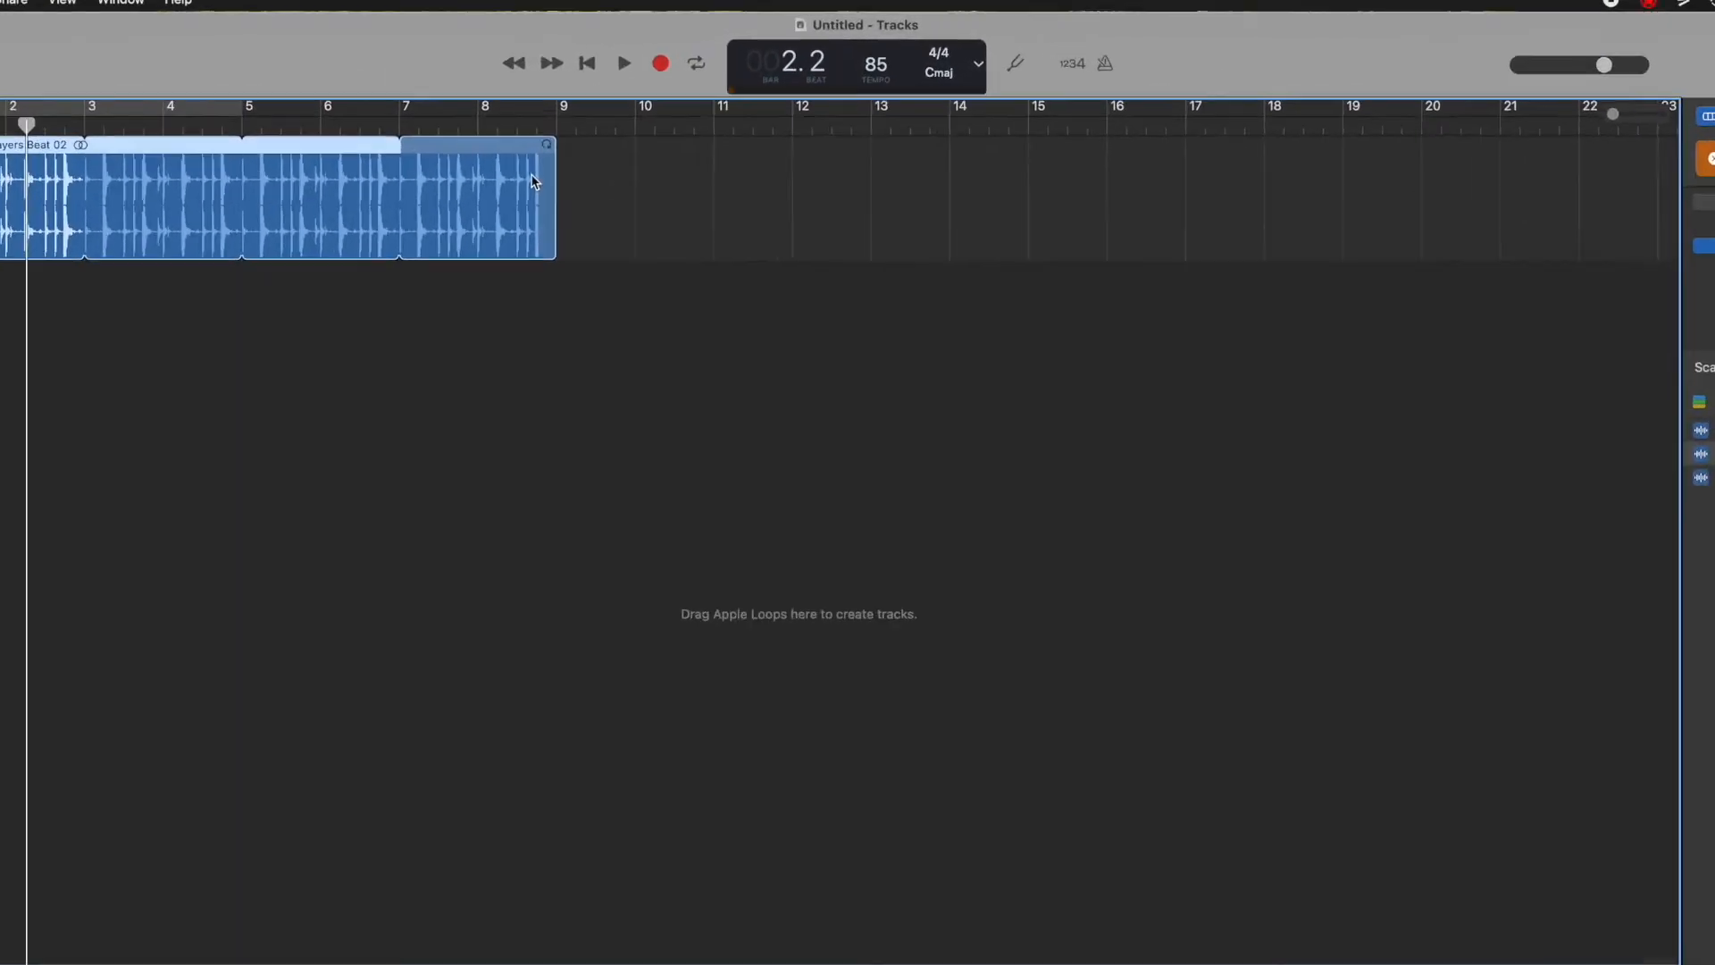
left_click(976, 62)
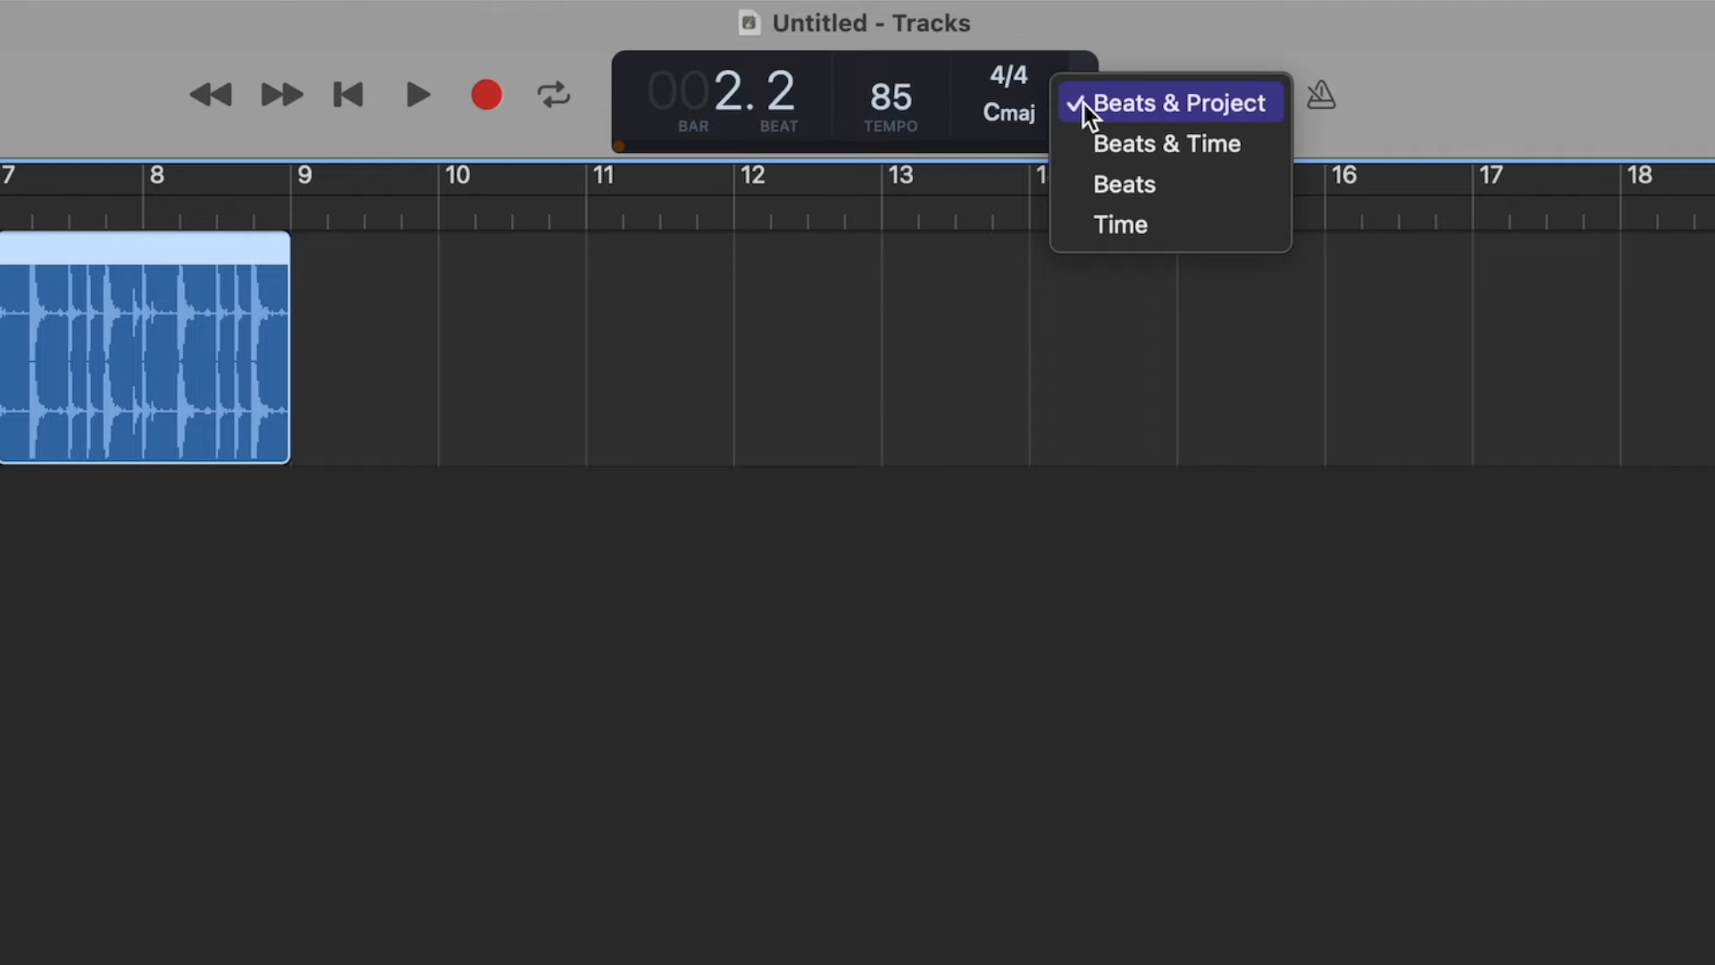
mouse_move(1149, 229)
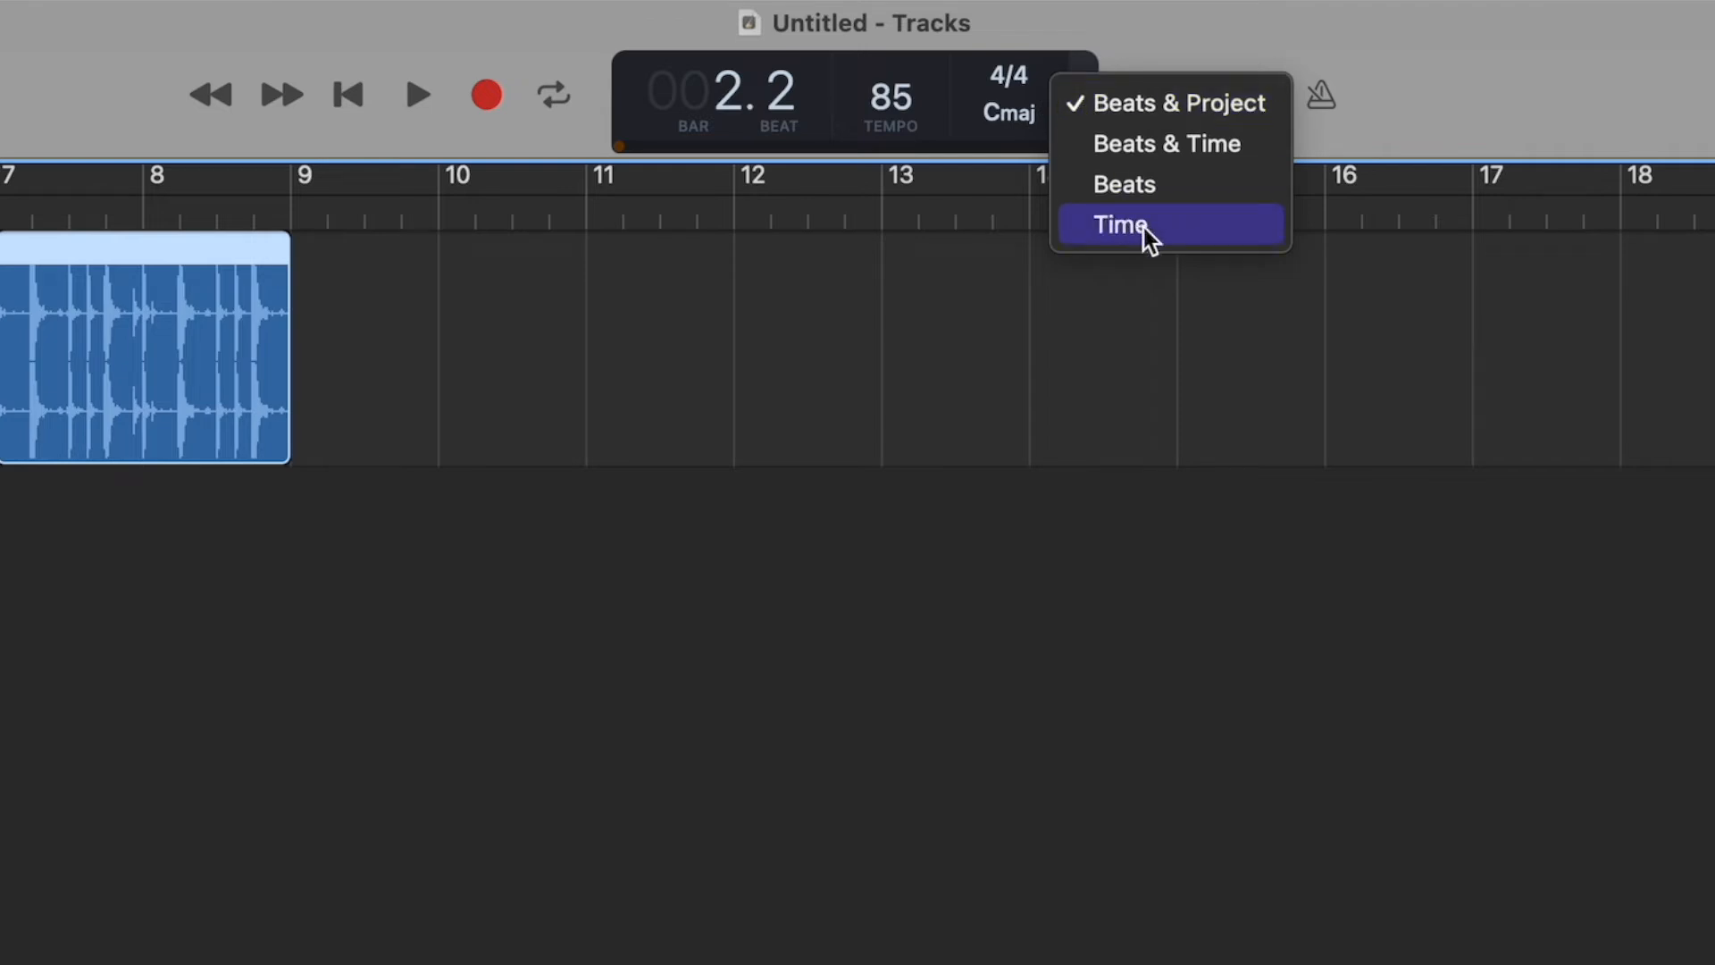
left_click(1120, 224)
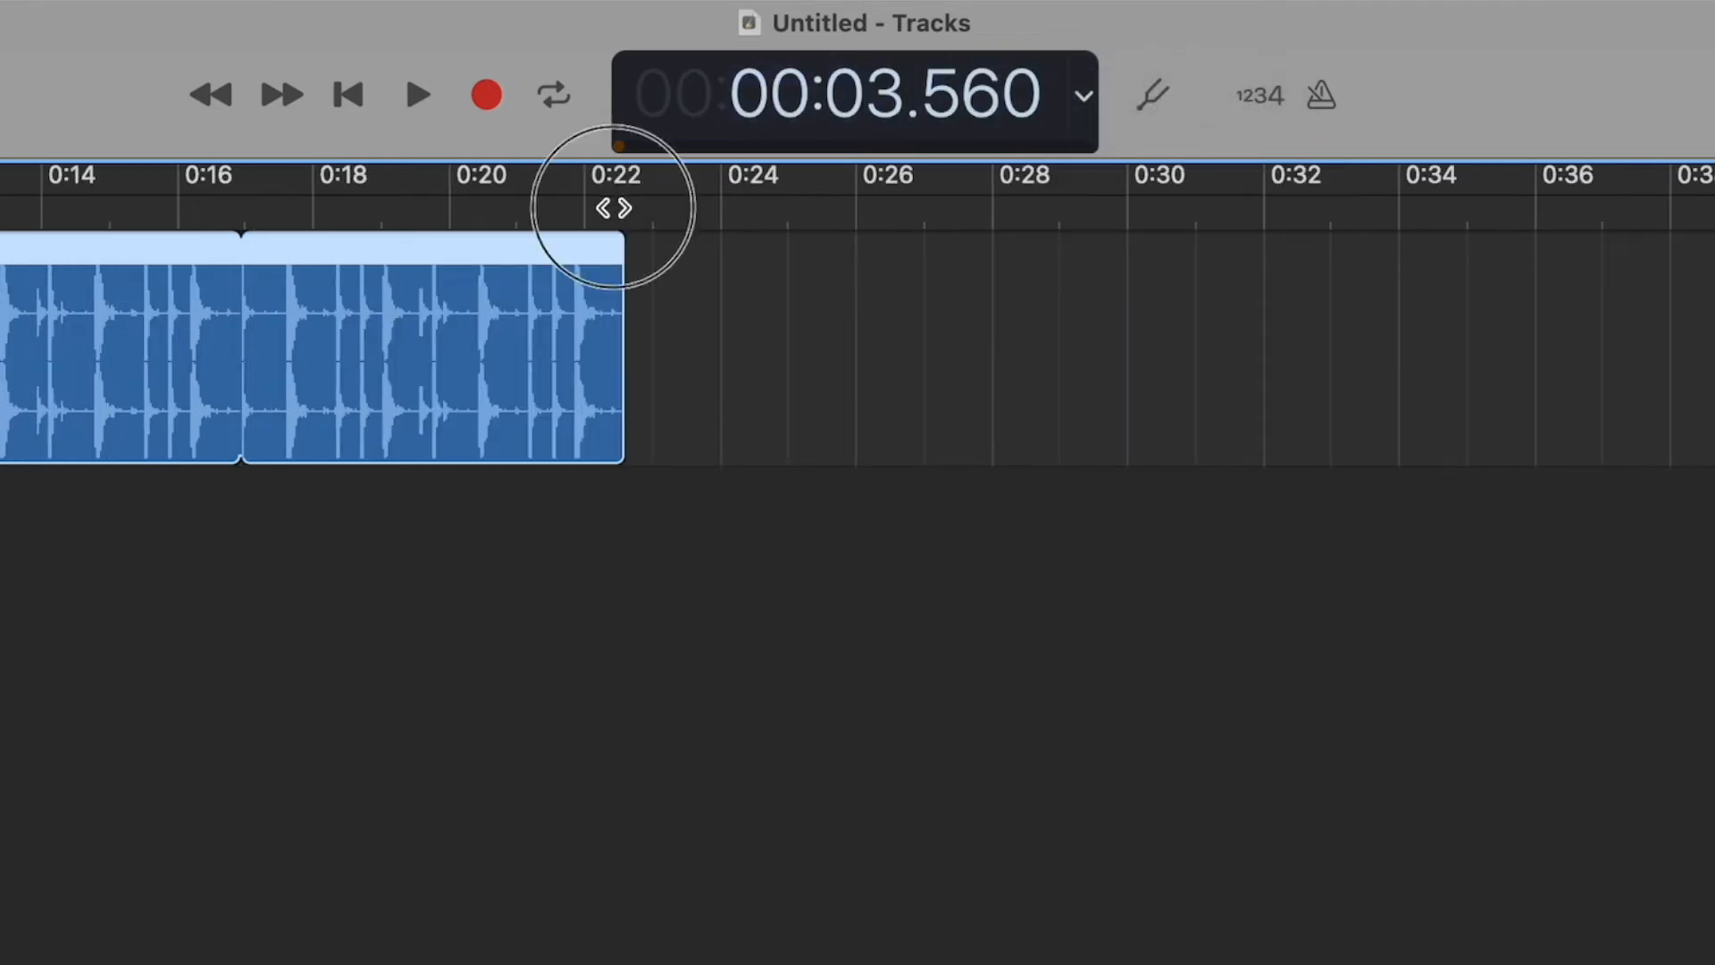
left_click(613, 176)
type("v")
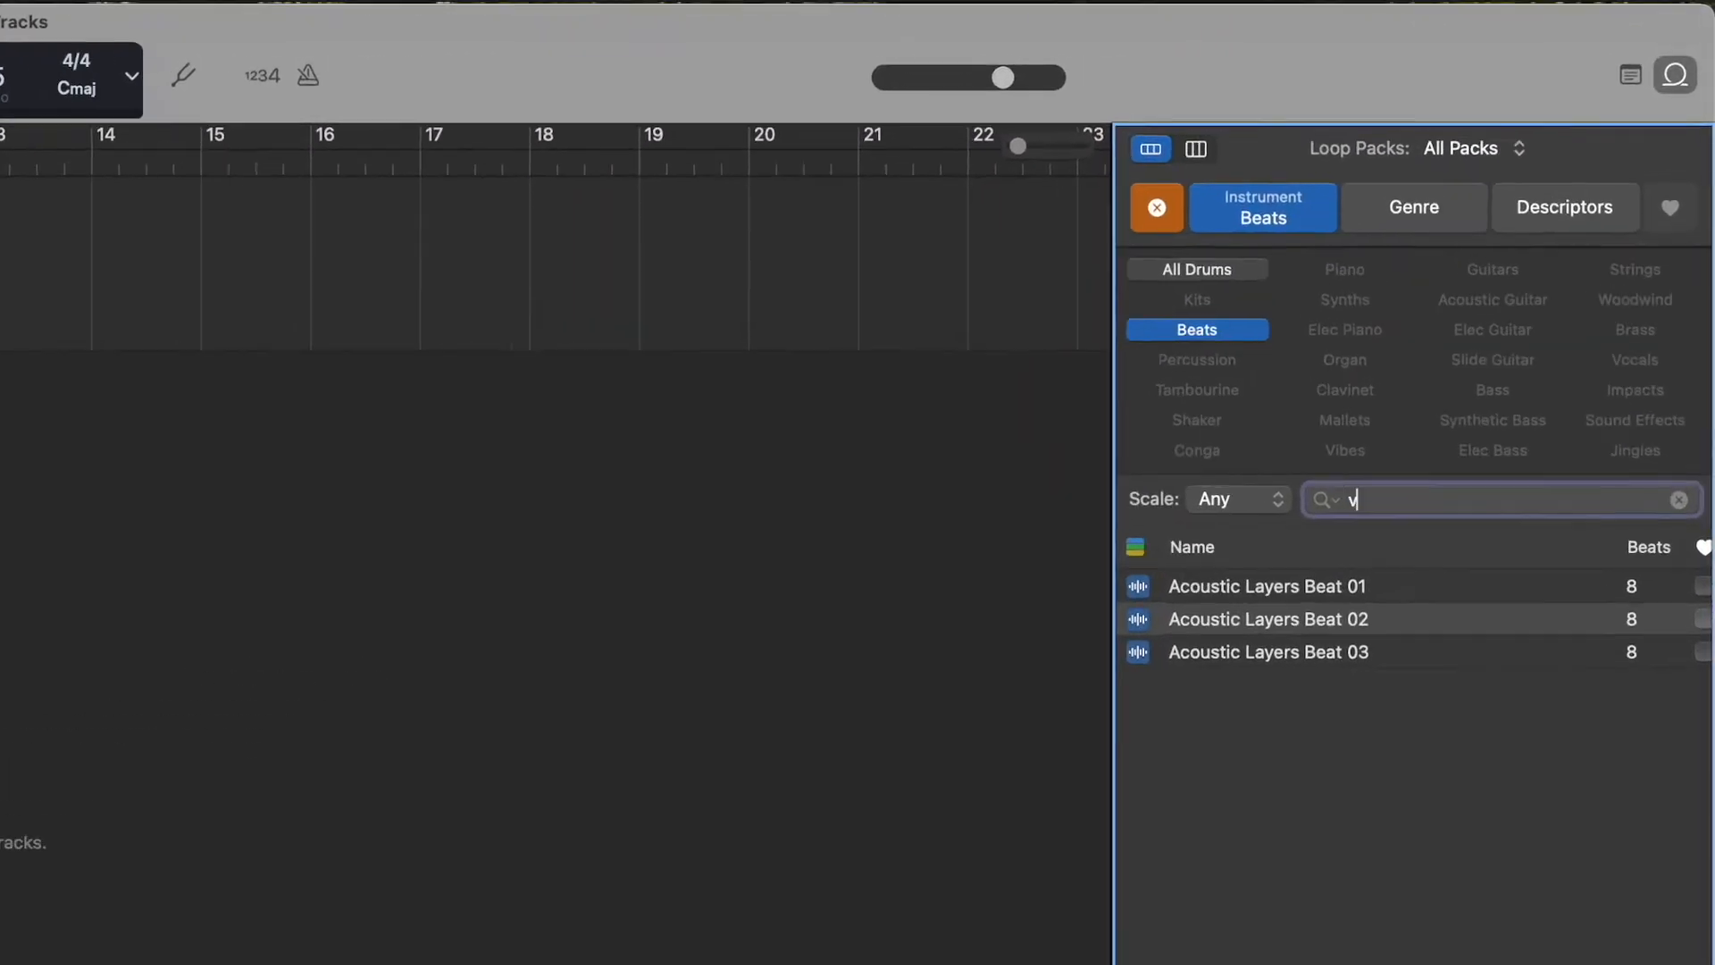
Clear the Beats filter, search 'vibe' across all instruments, and preview Lounge Vibes 08.
type("ibes")
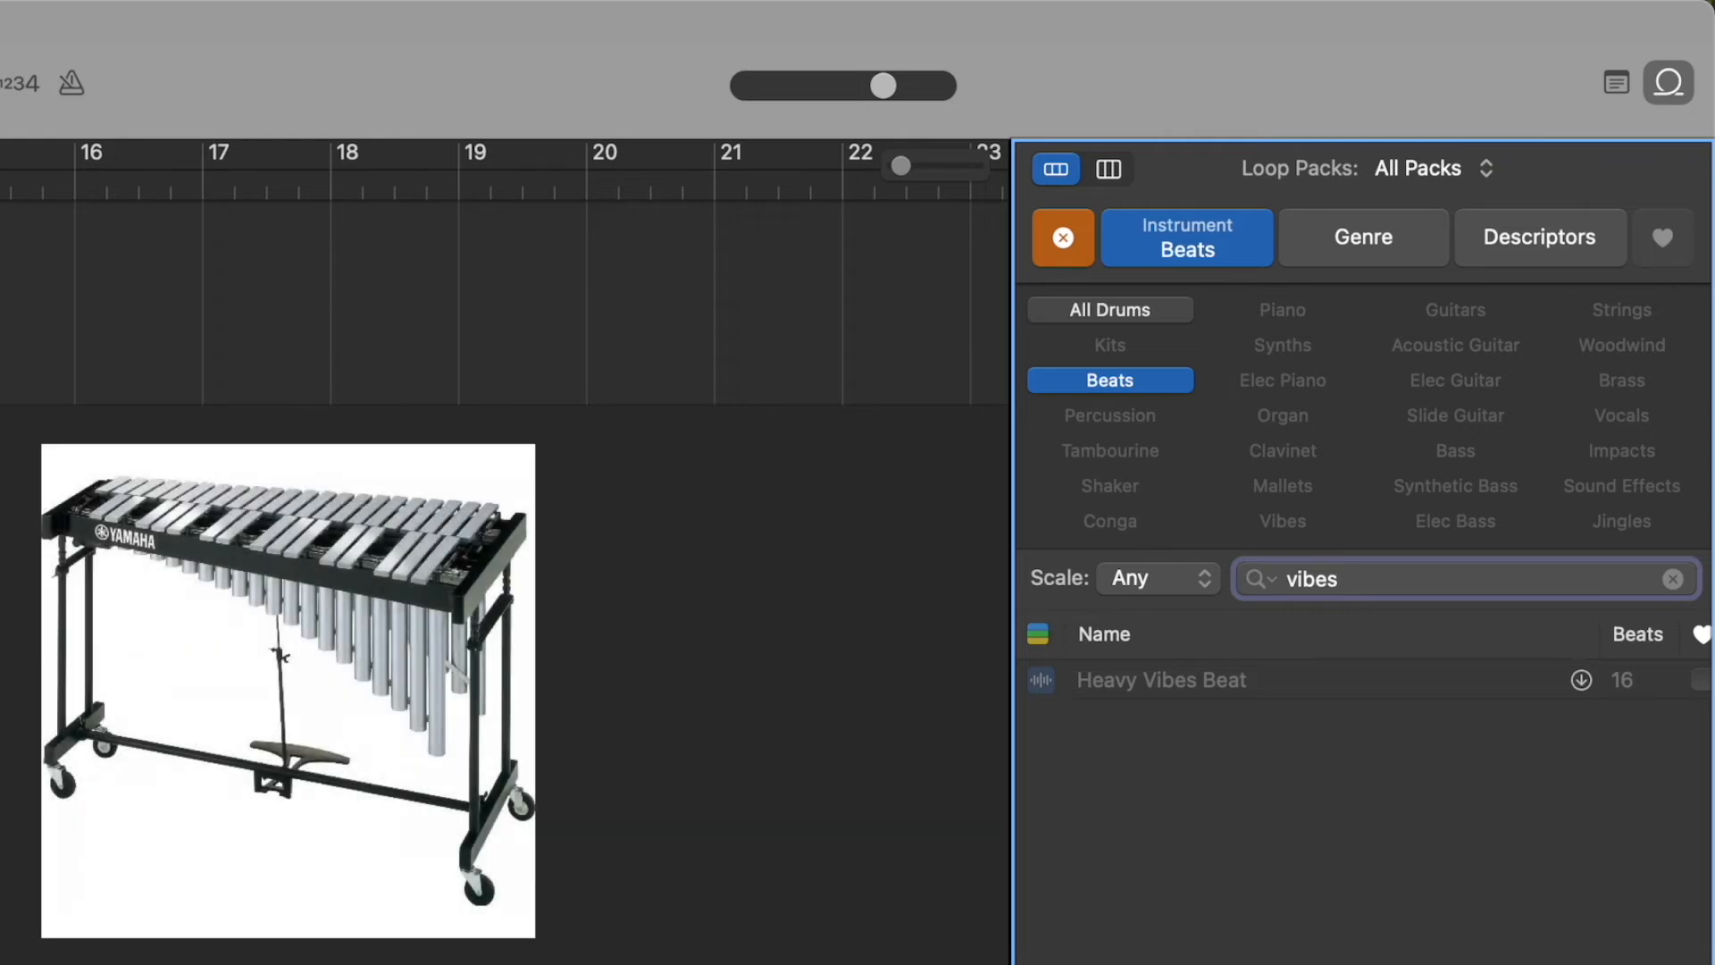
mouse_move(1222, 433)
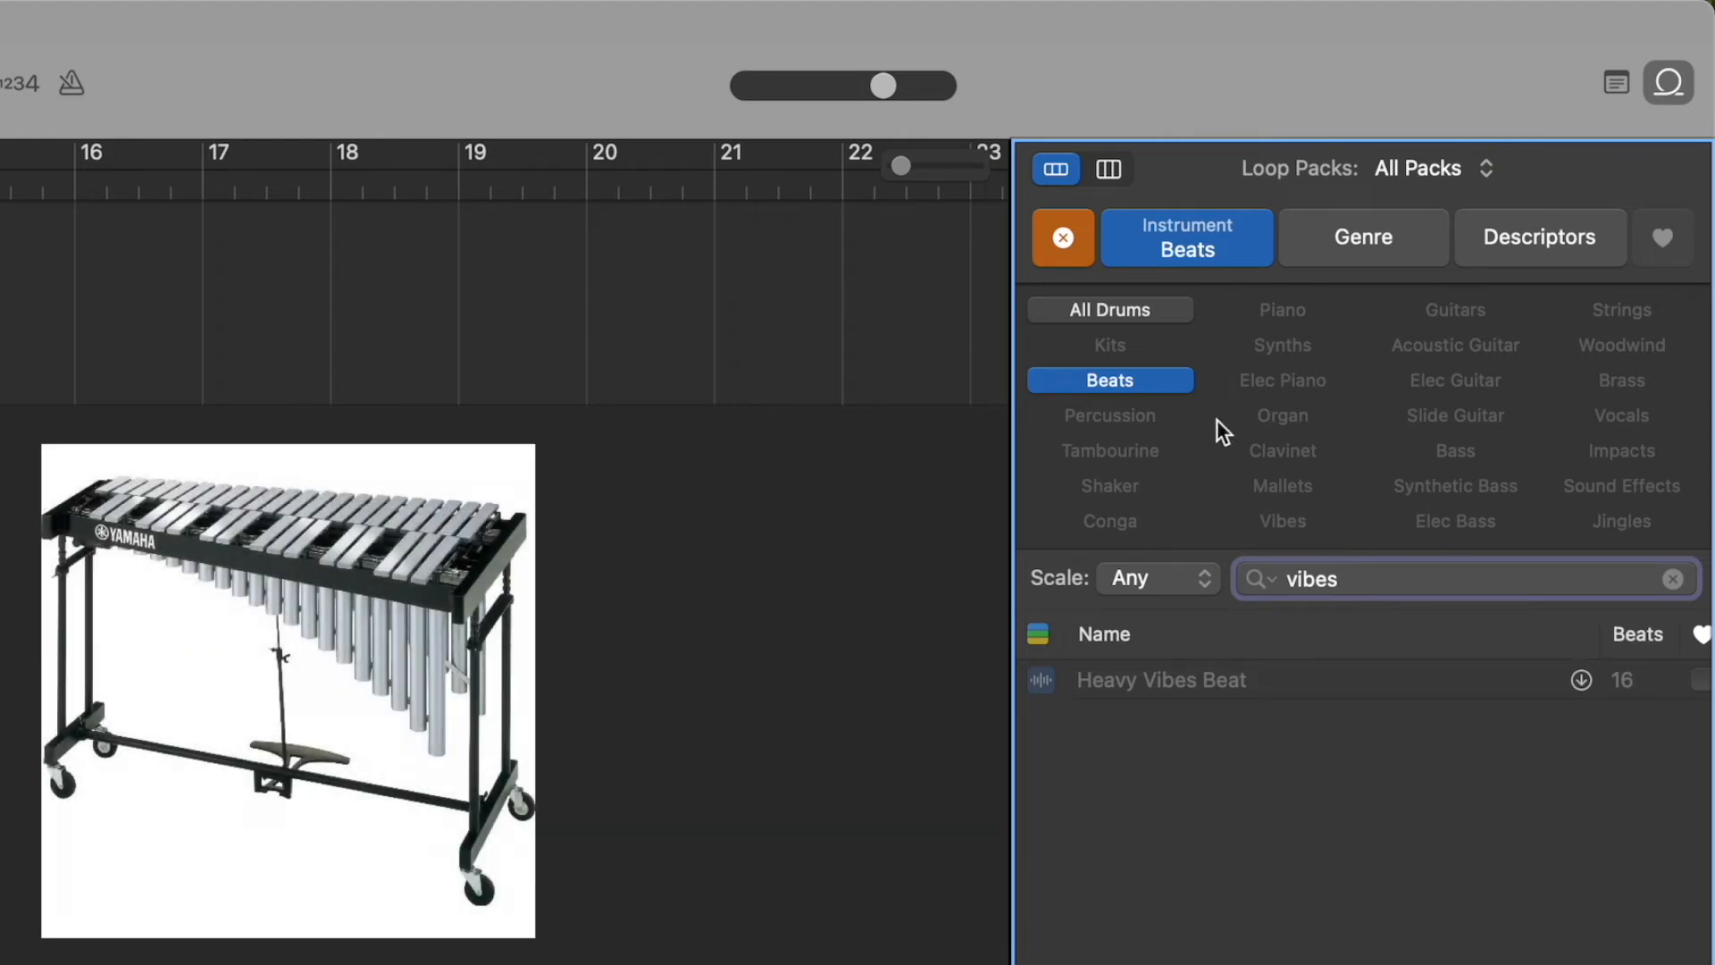
mouse_move(1117, 399)
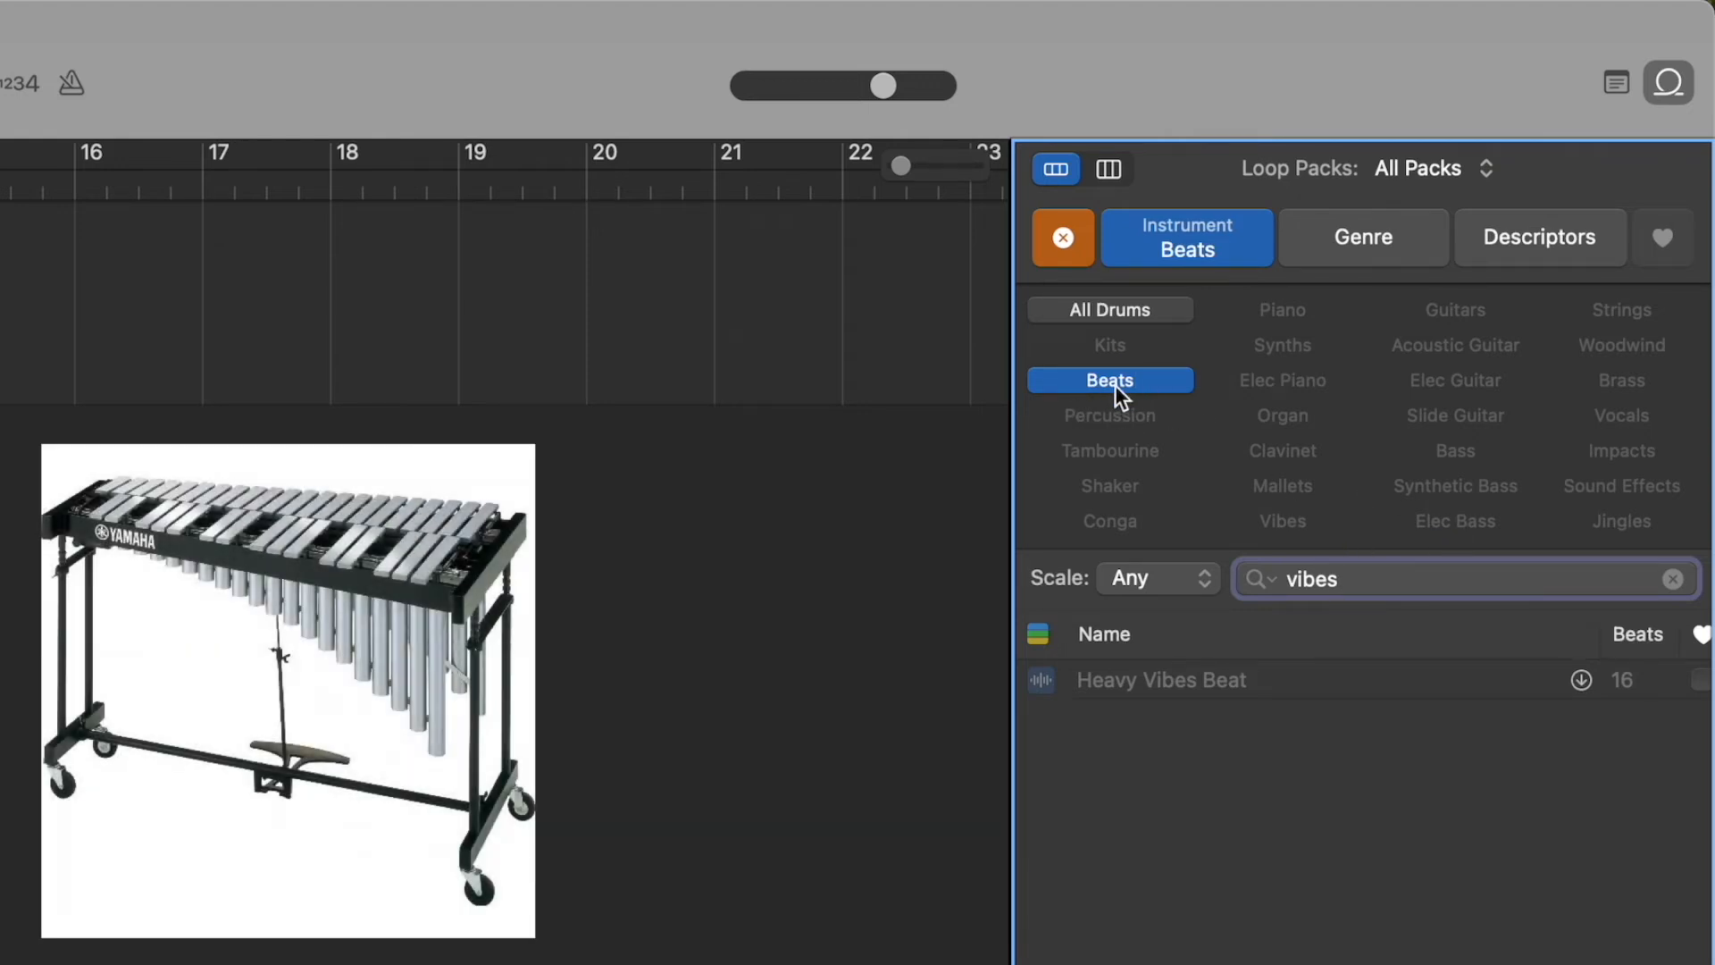
left_click(1062, 238)
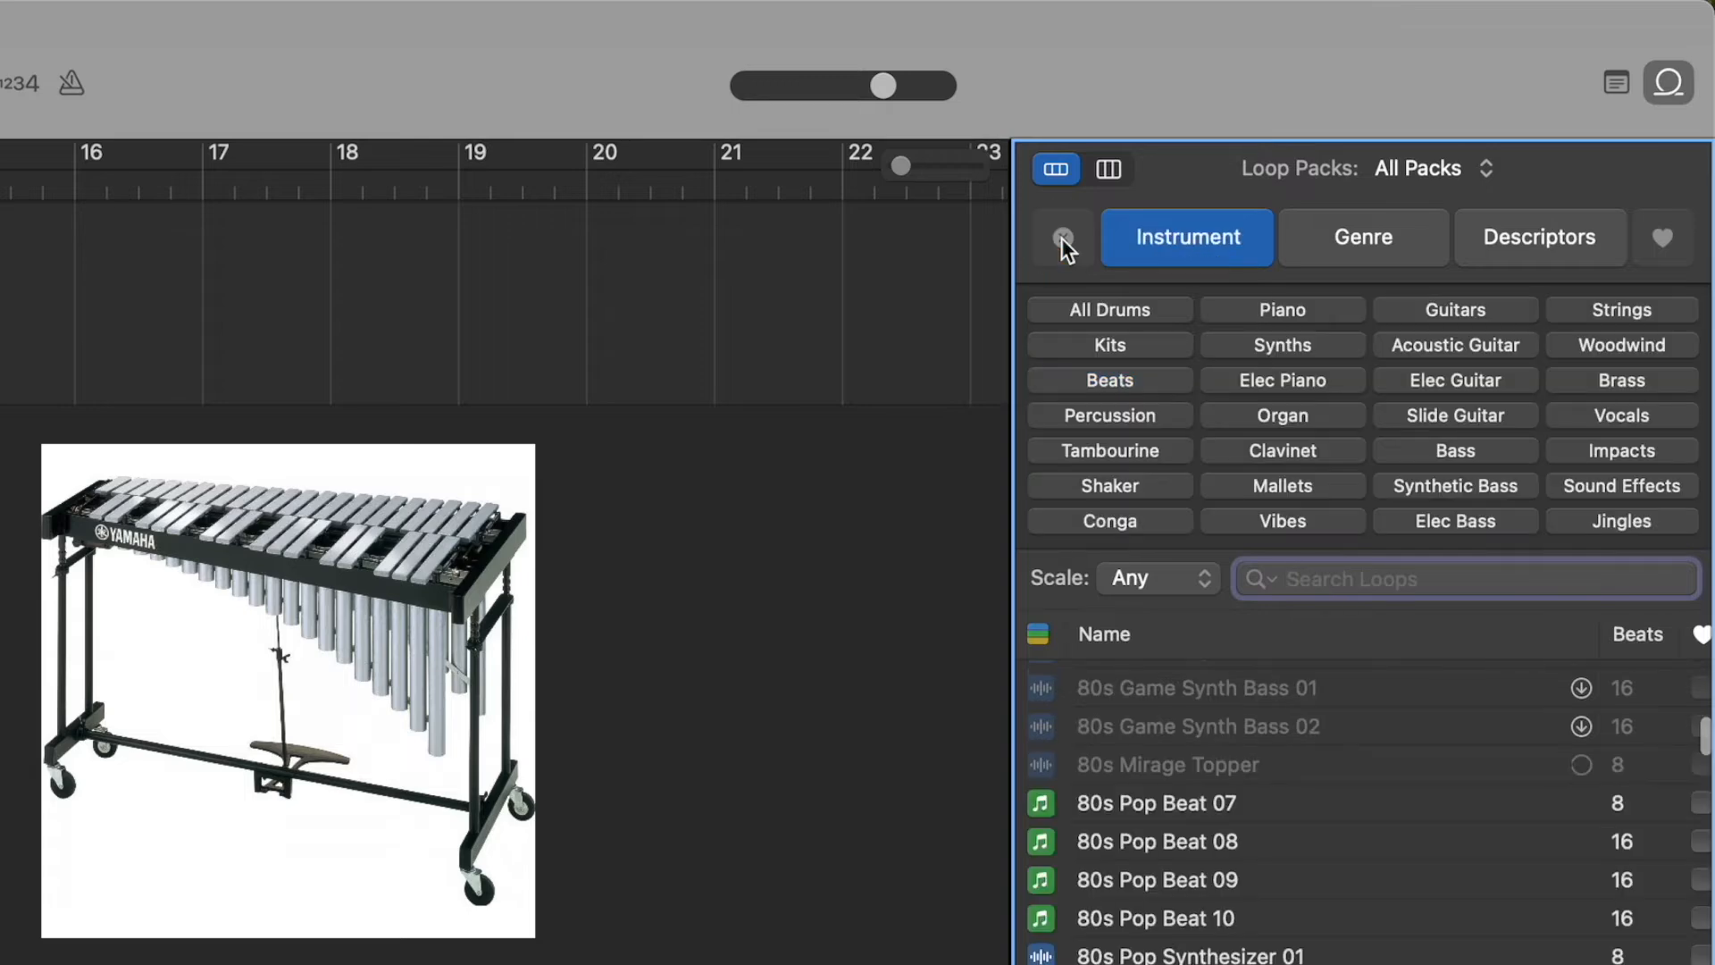
type("vibes")
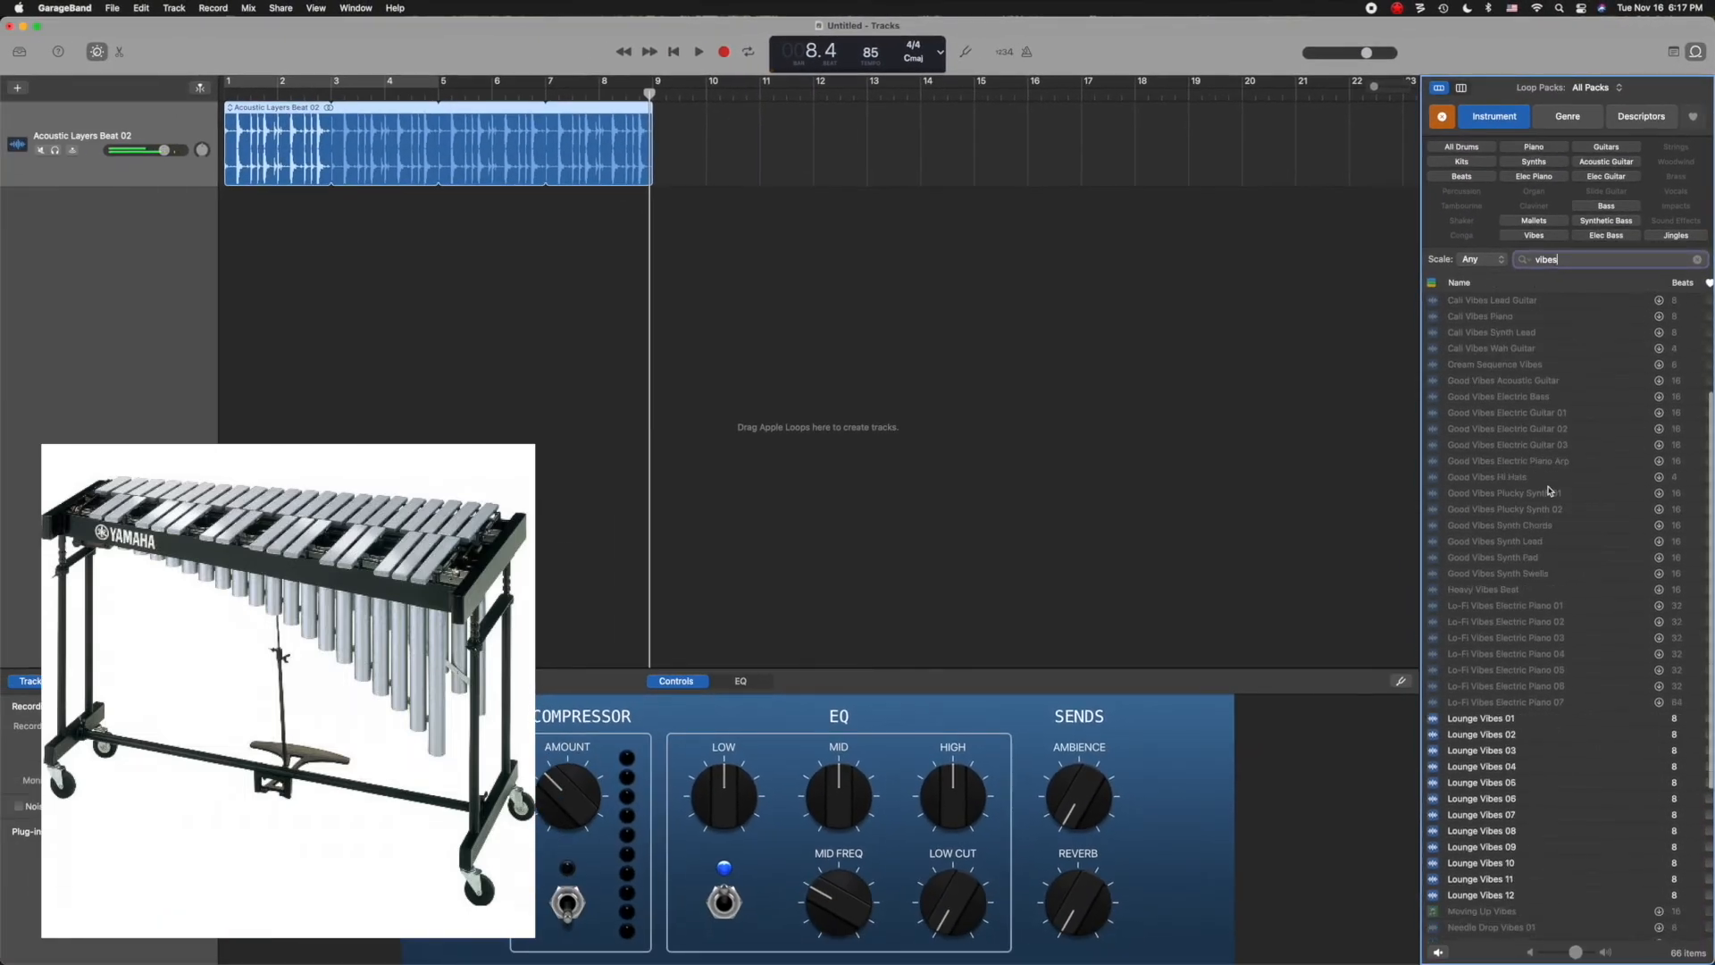
scroll("down", 3)
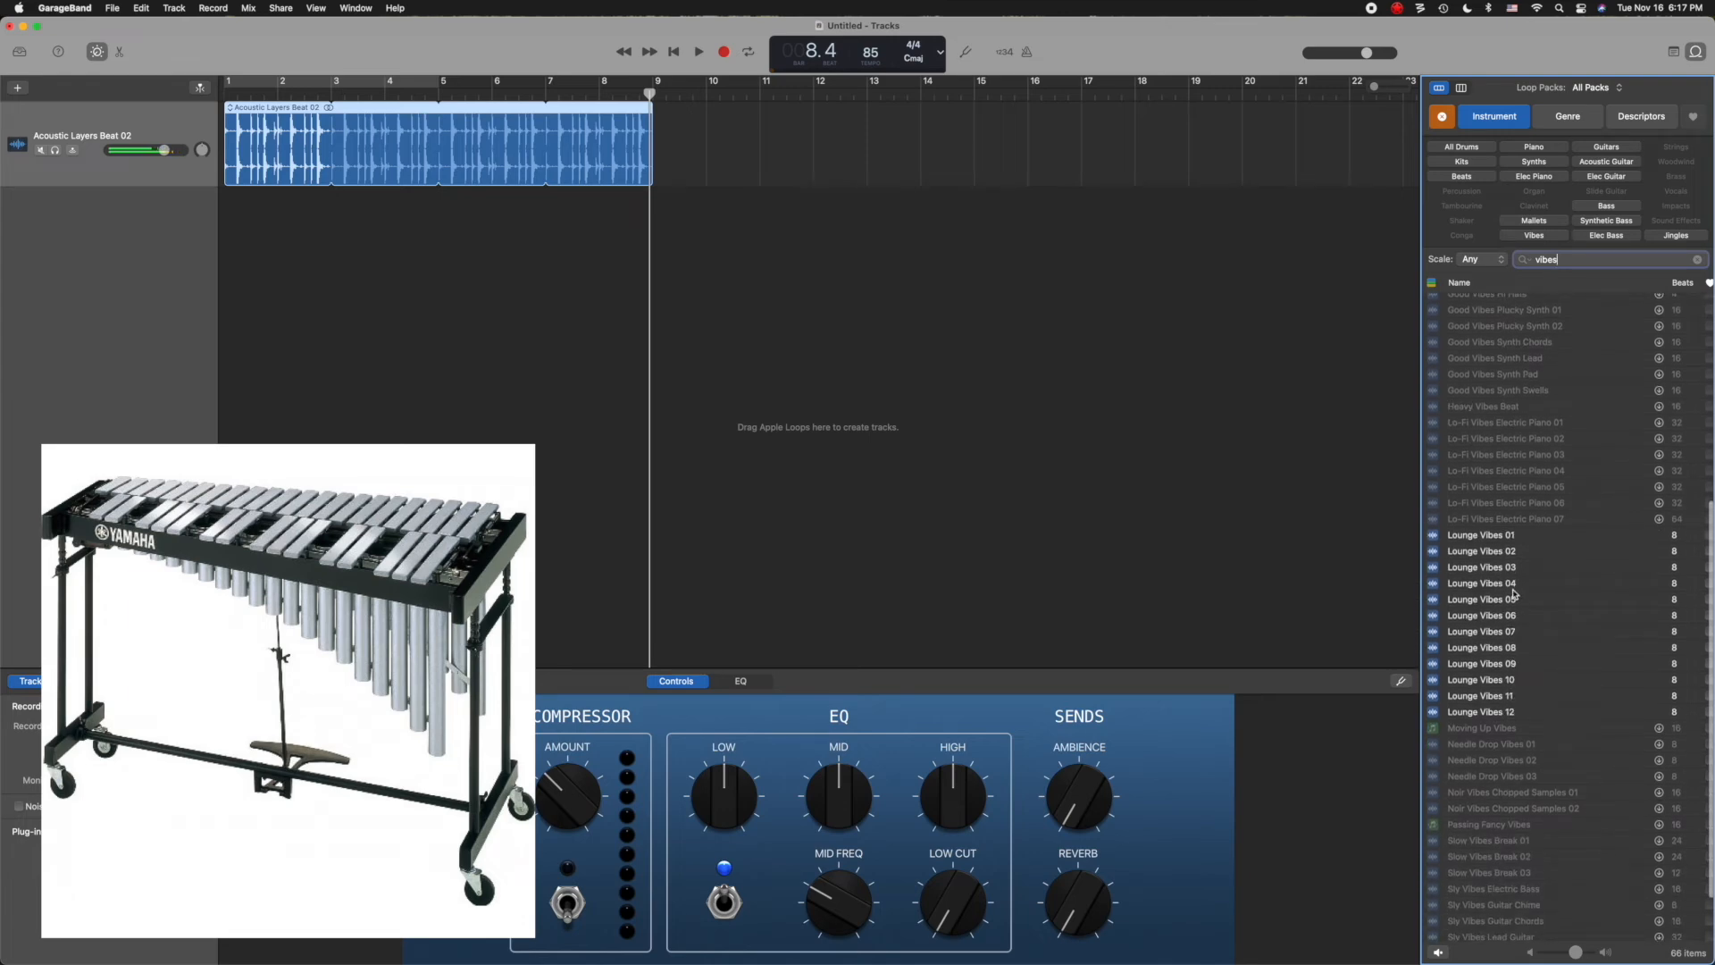
left_click(1509, 615)
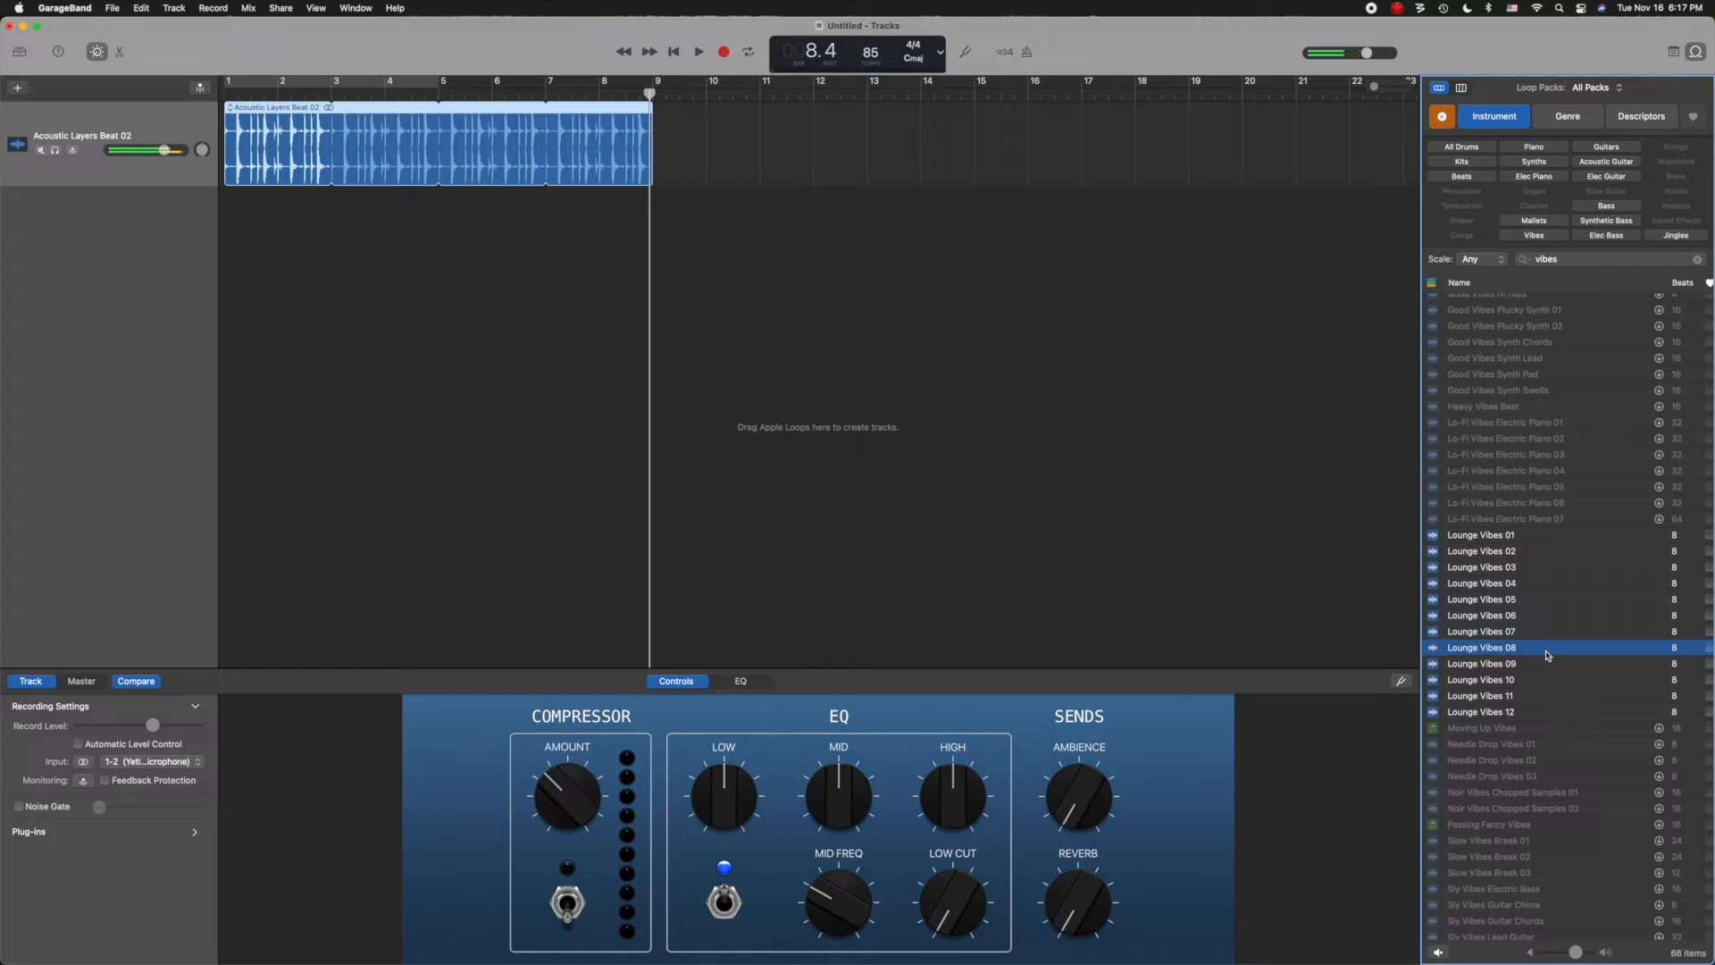
Place Lounge Vibes loops at bars 1 and 5 of a new track, then play, stop and rewind.
left_click_drag(1481, 678, 234, 230)
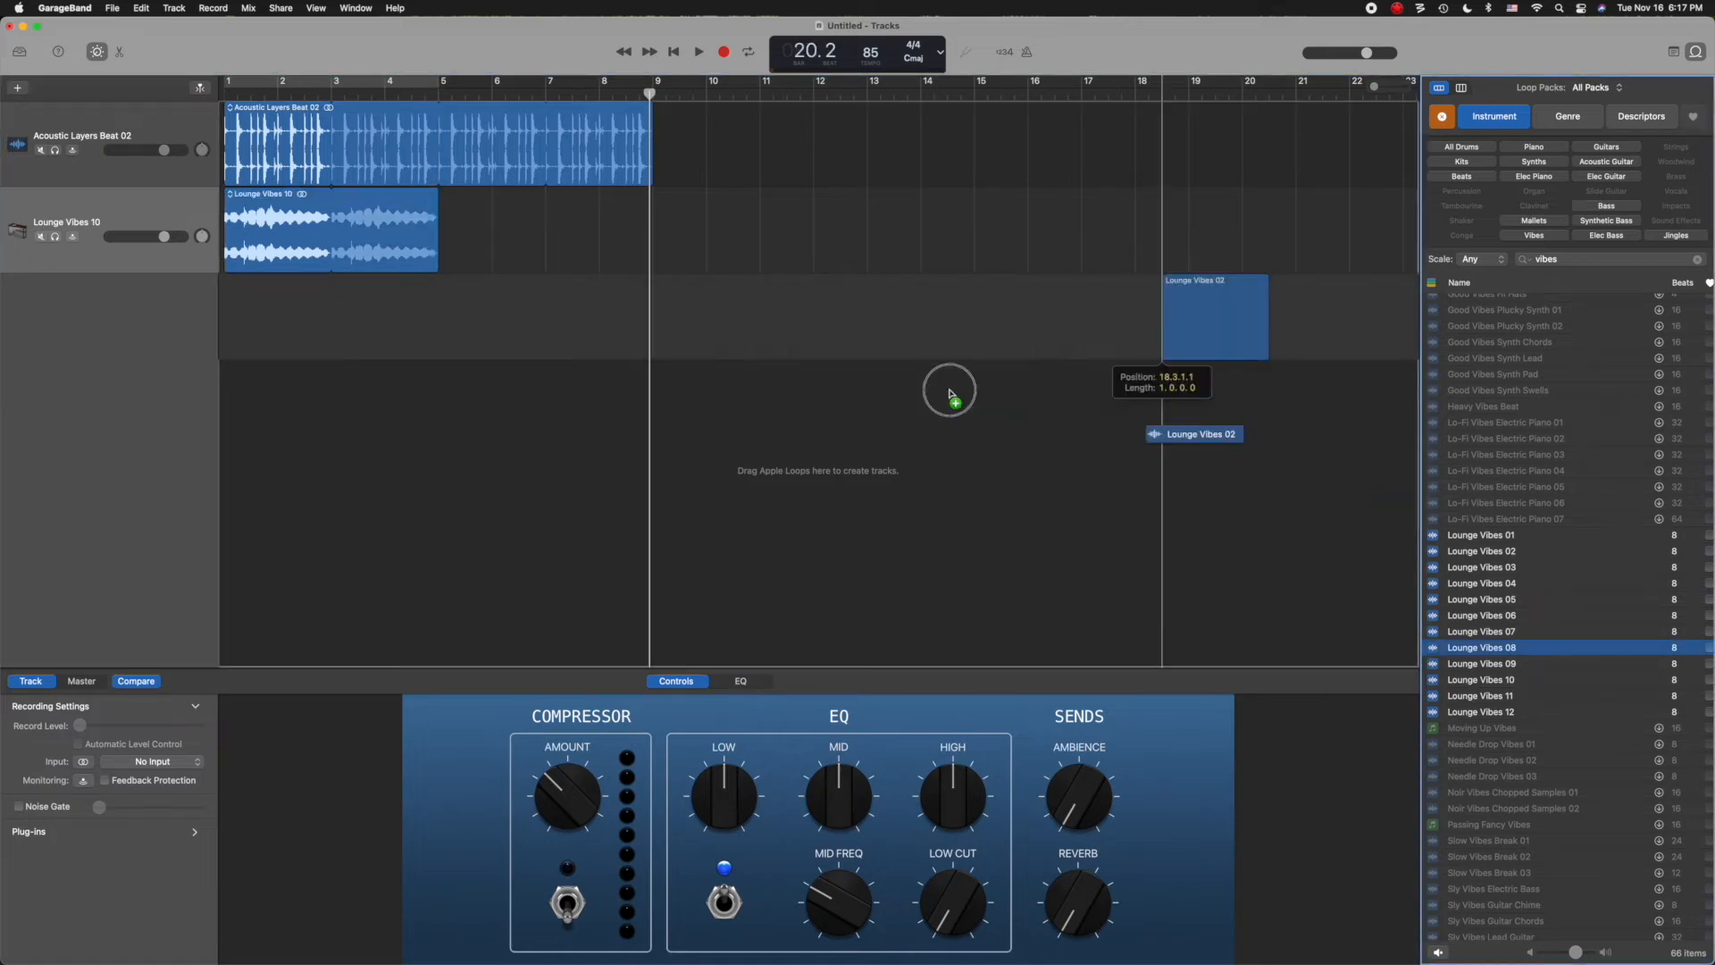
left_click_drag(1193, 317, 492, 230)
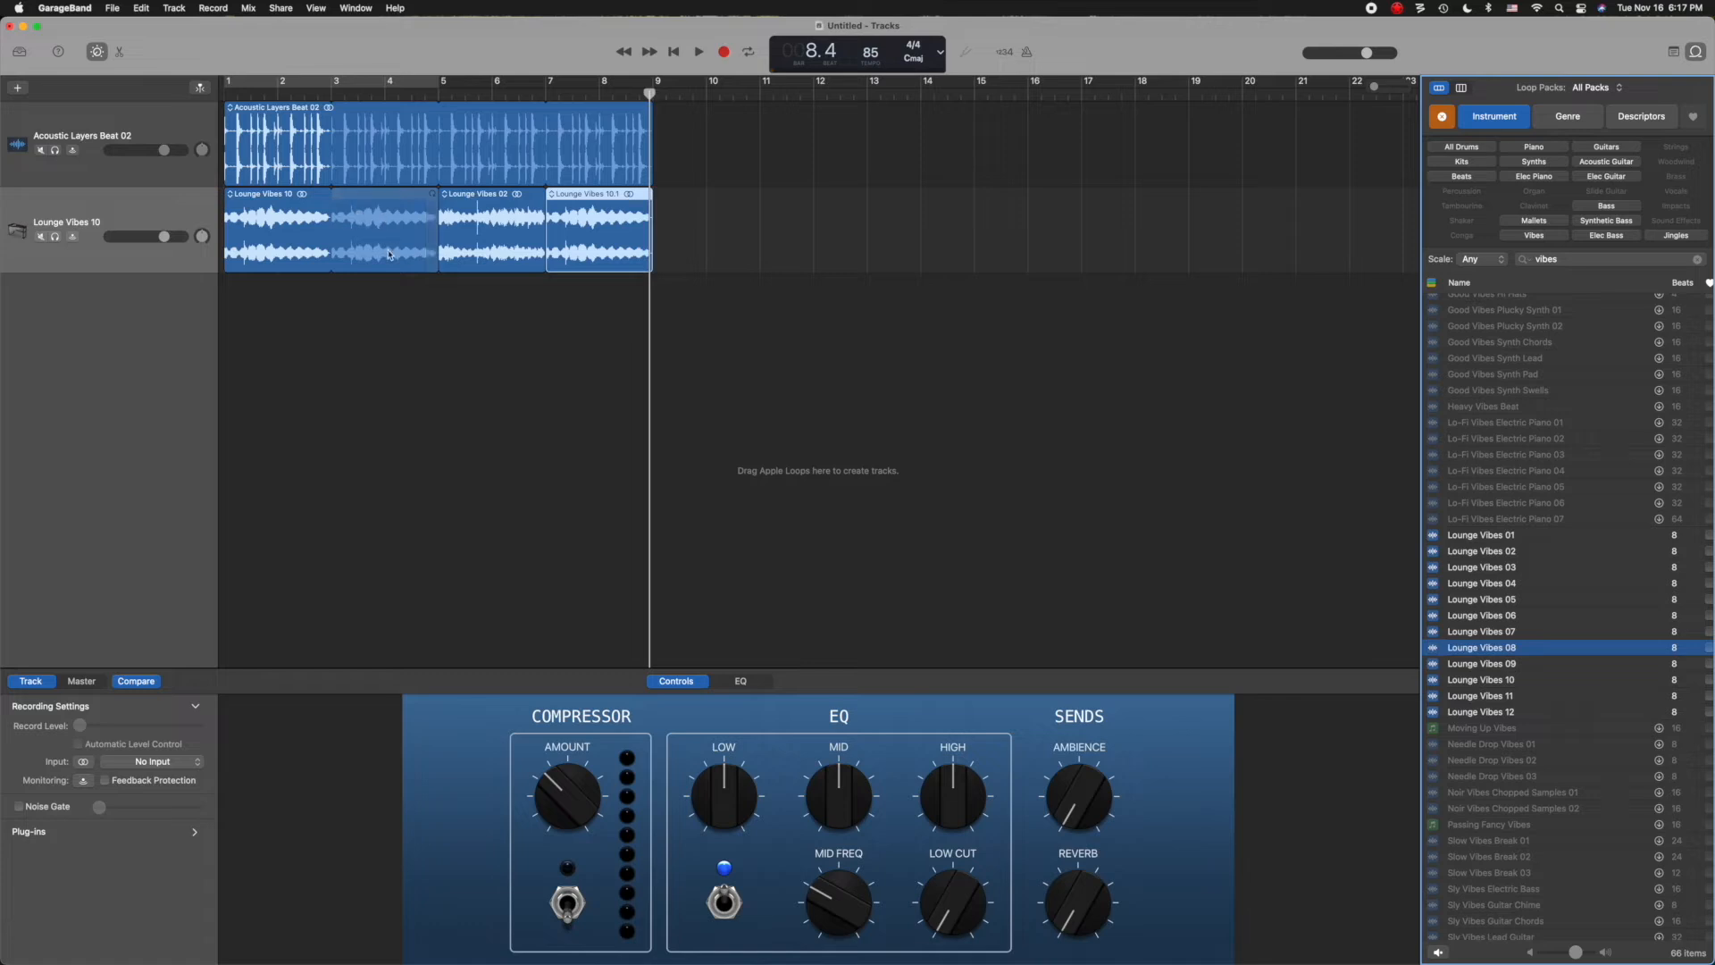
left_click(698, 52)
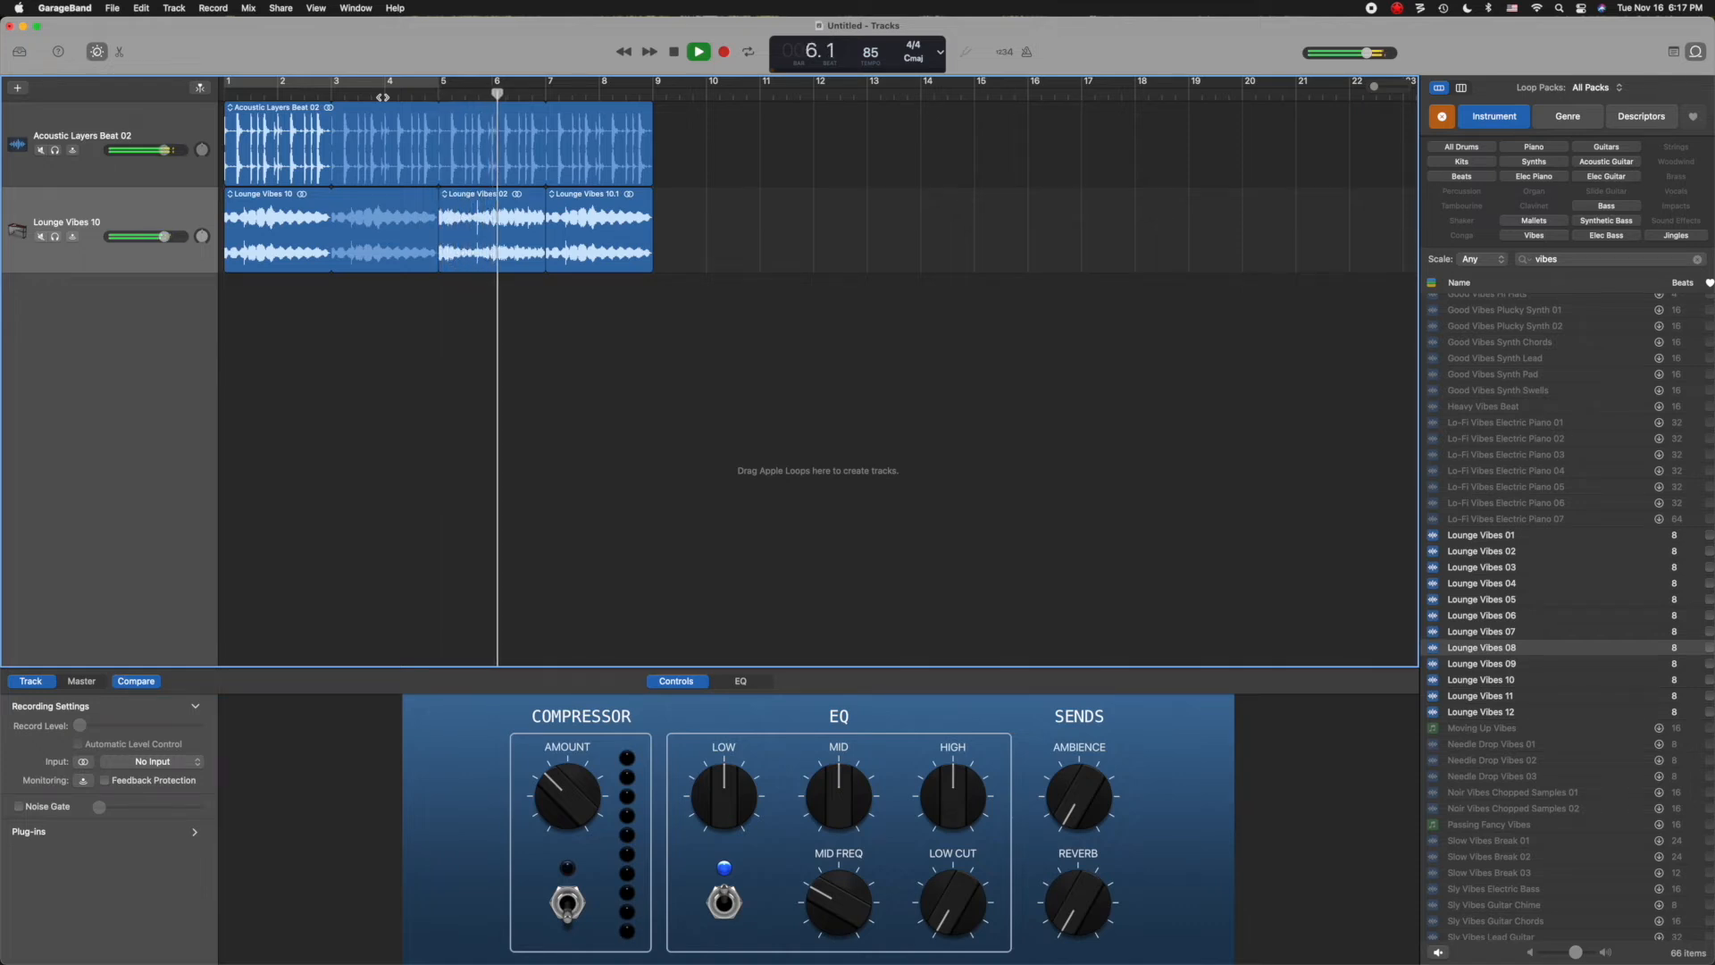
left_click(697, 52)
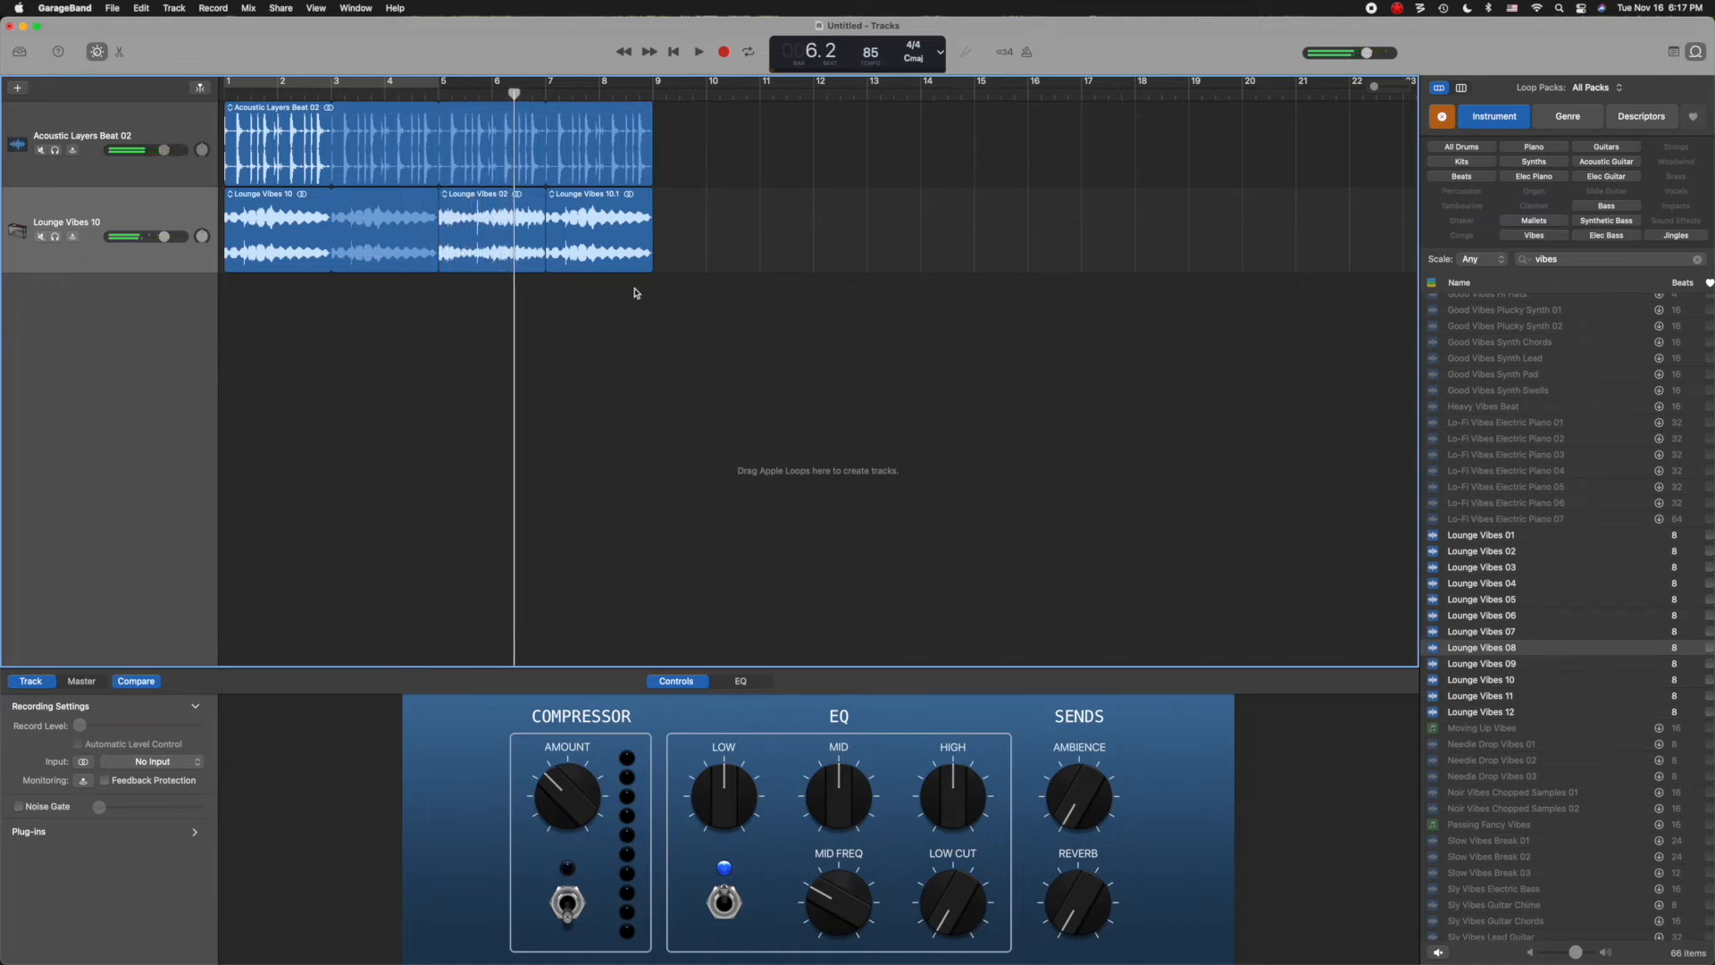
left_click(673, 50)
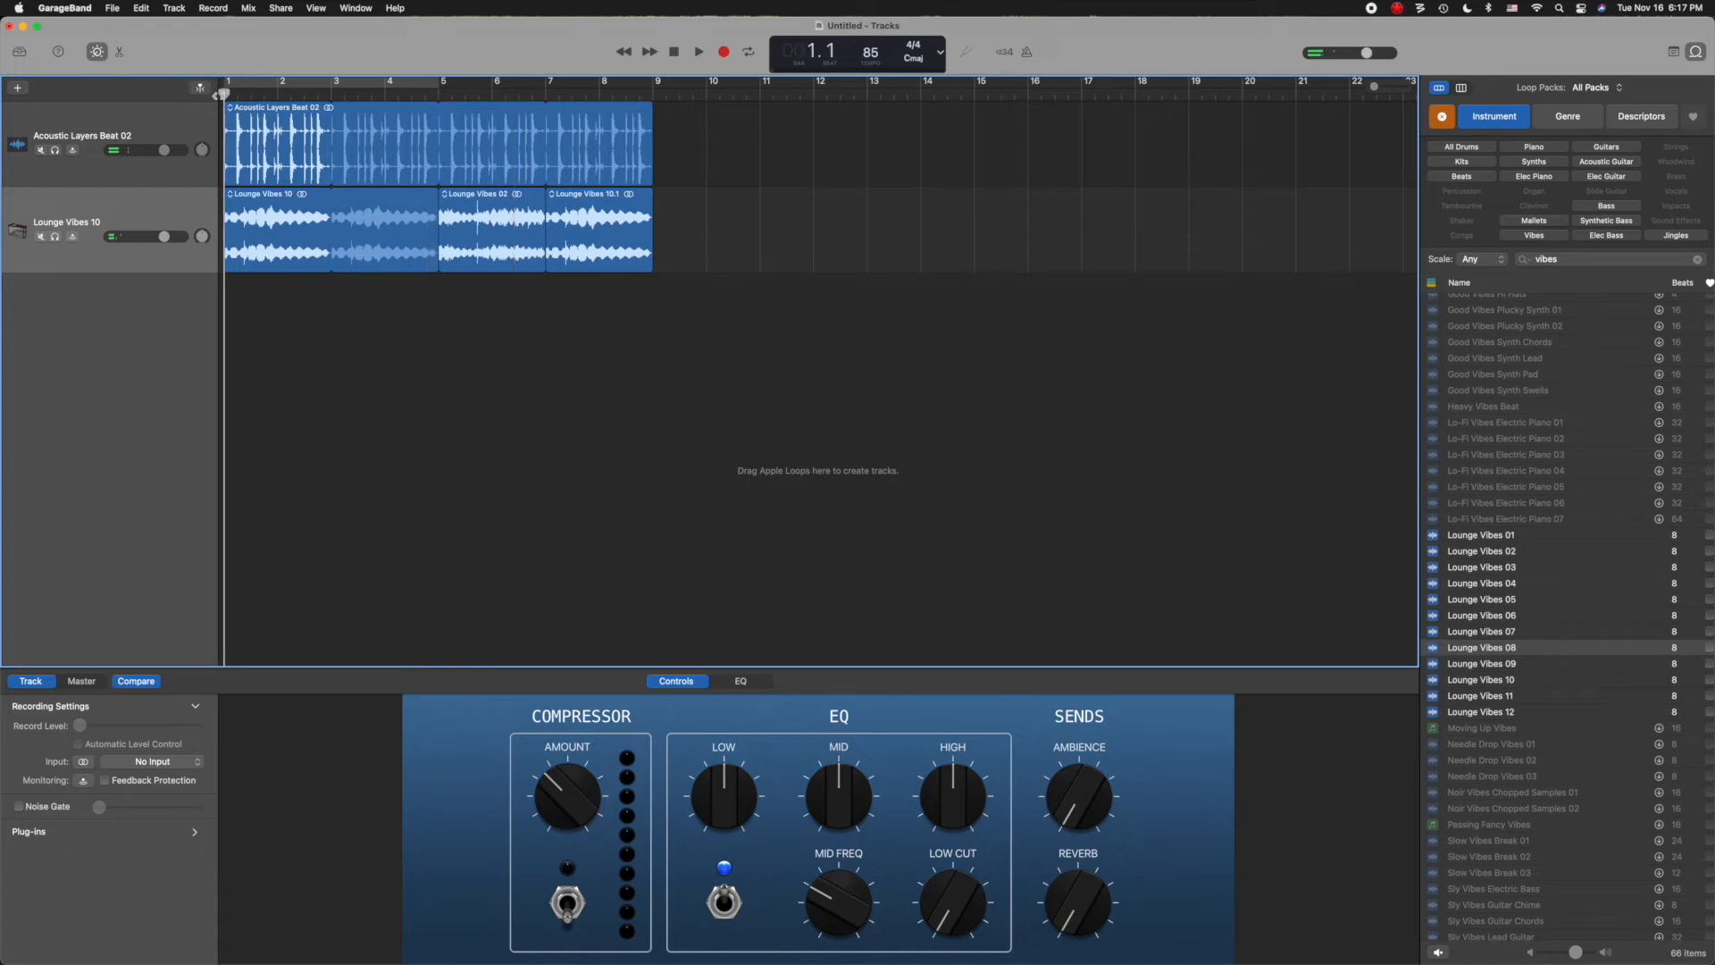
mouse_move(1603, 247)
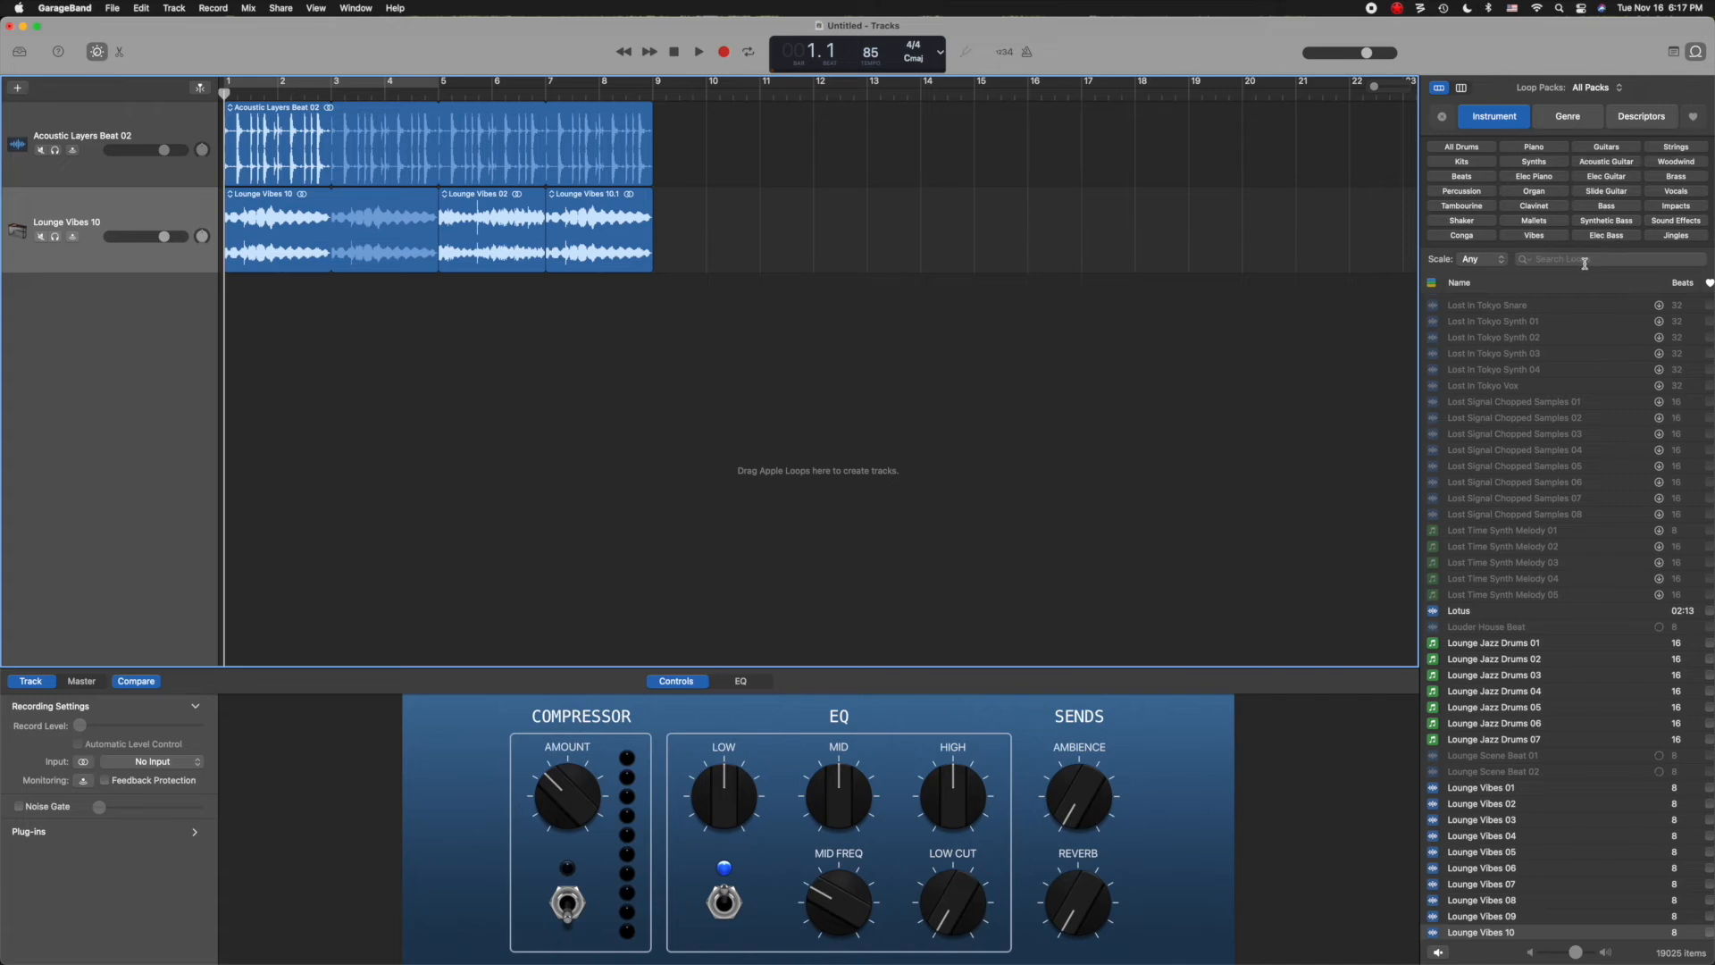
Search 'island', add Island Reggae Bass 06 as a bass track, and play the song.
type("island")
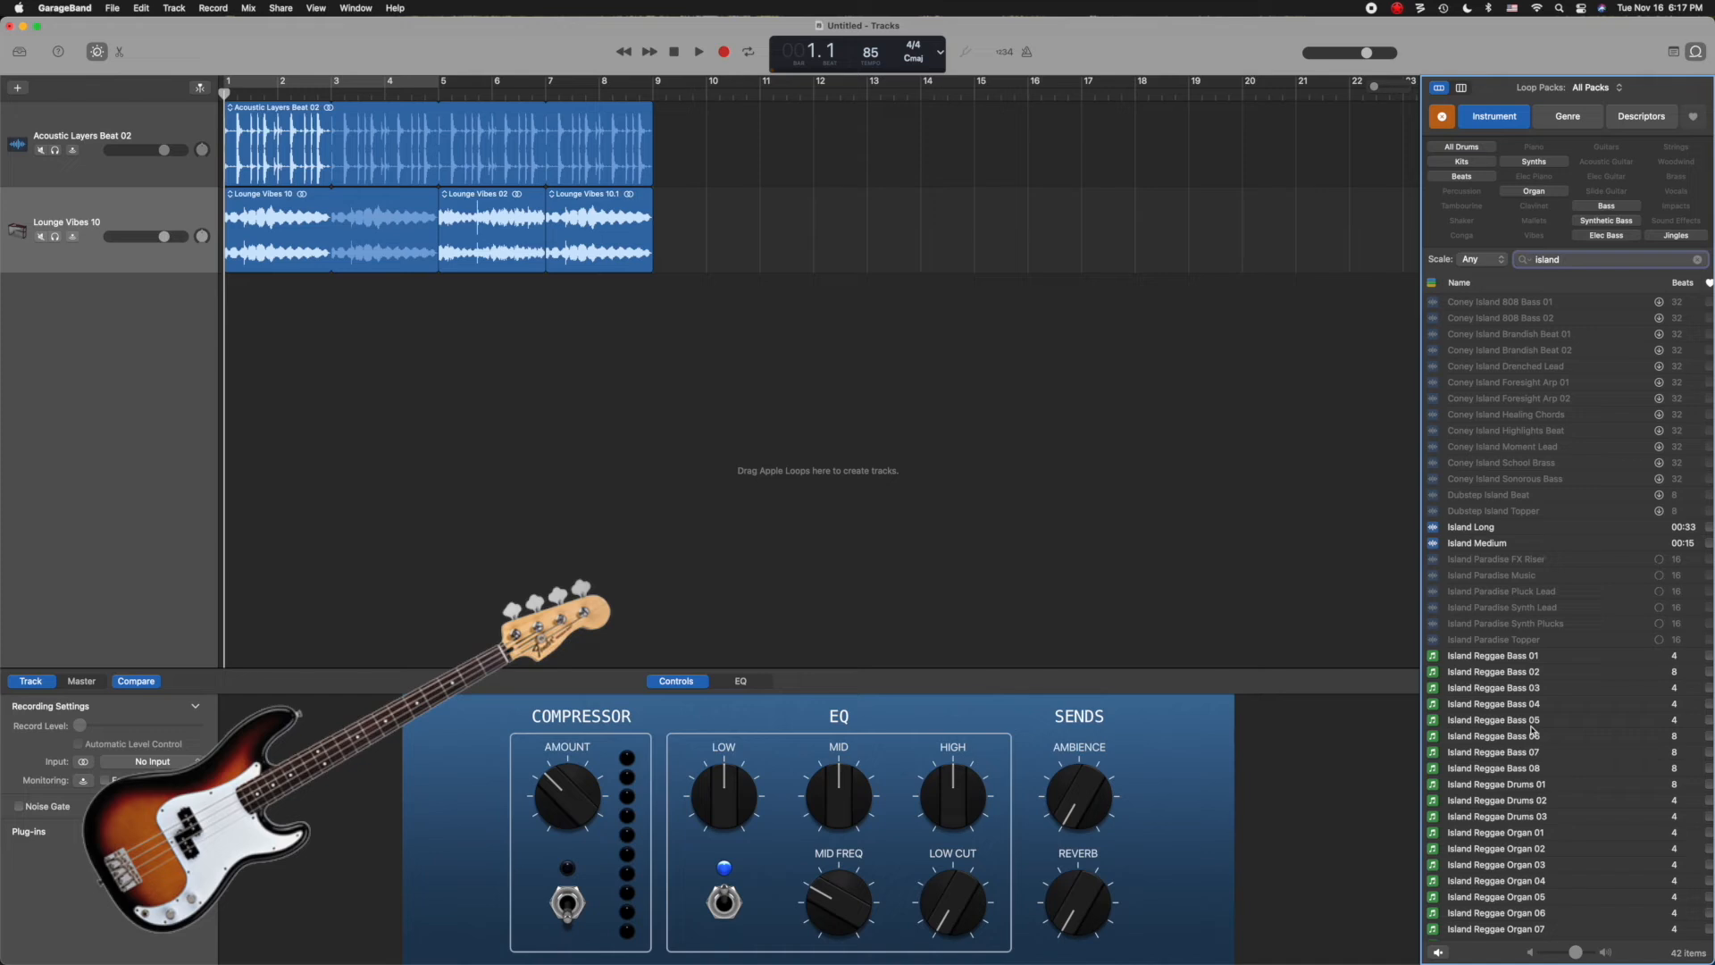
left_click_drag(1501, 736, 905, 590)
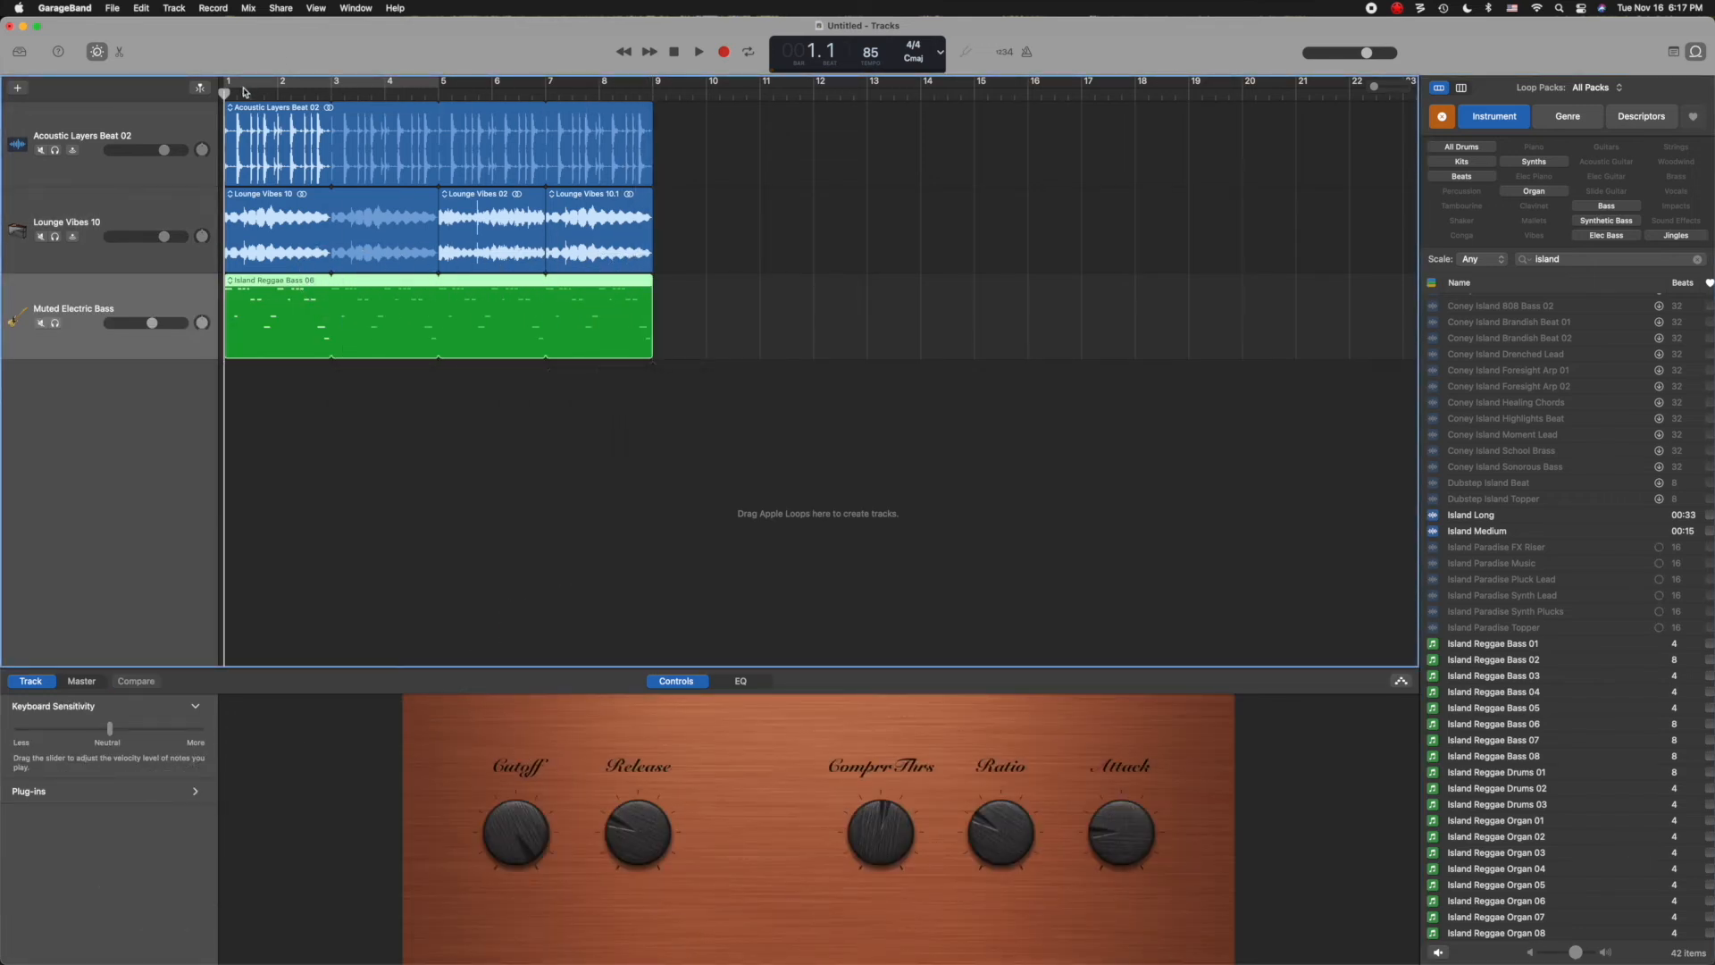
left_click(698, 52)
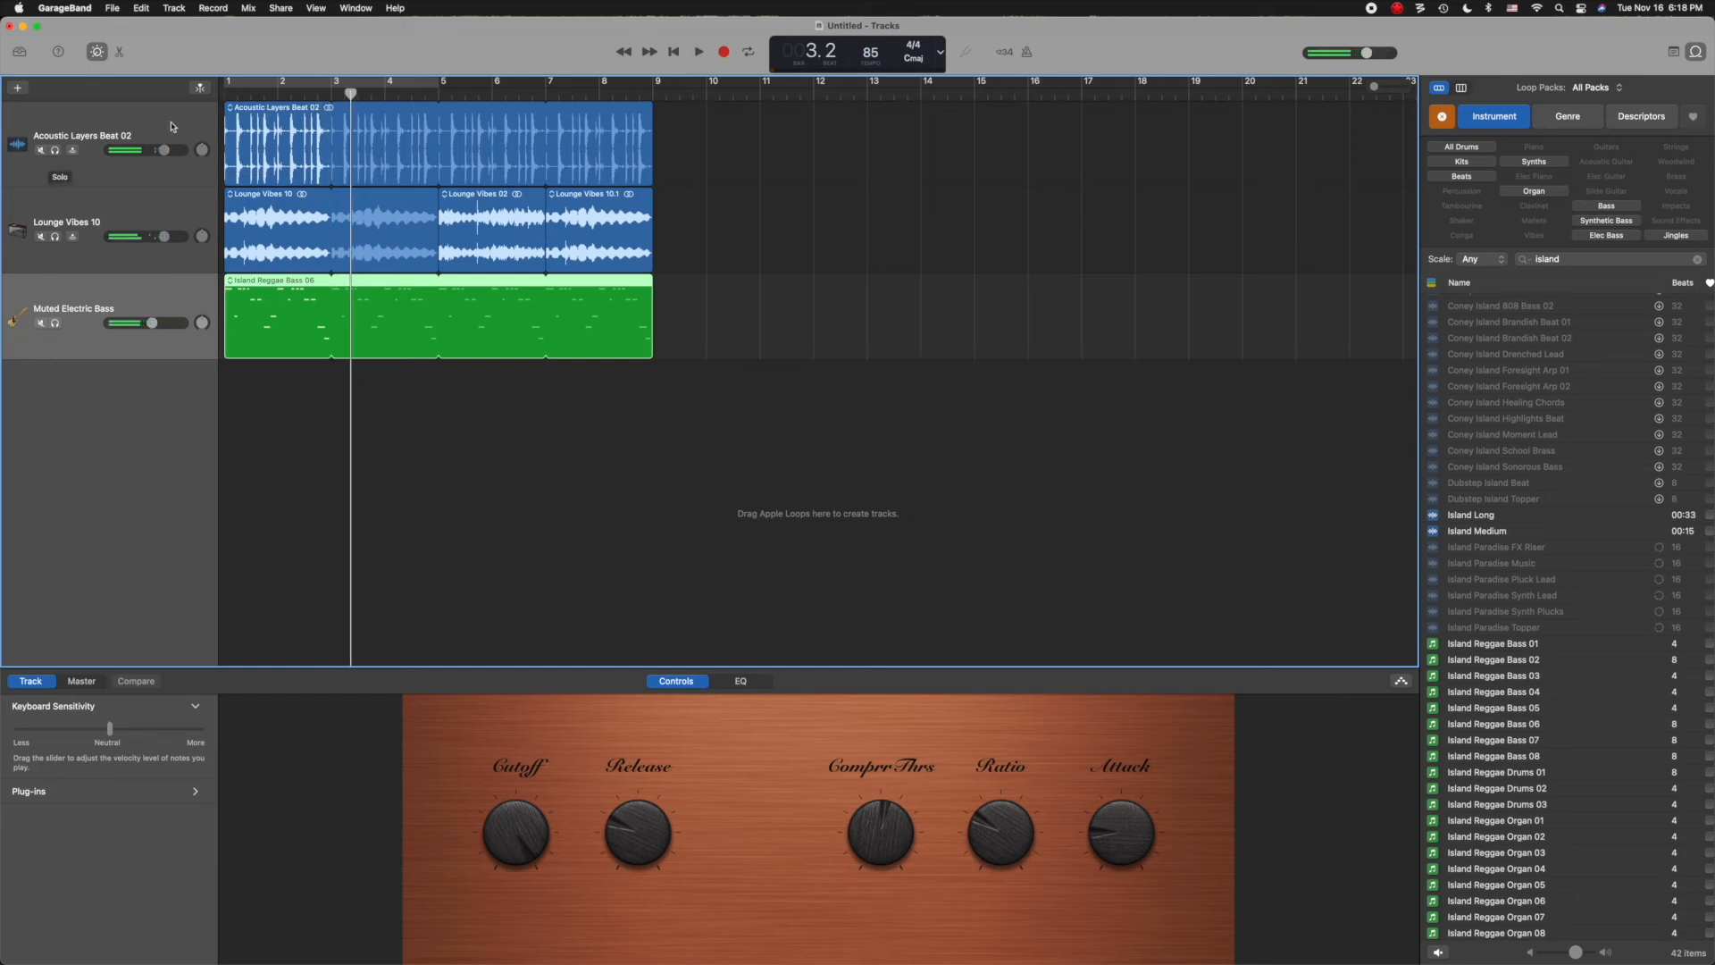
Lower the Acoustic Layers Beat volume, play and stop the mix, and open the Share menu.
left_click_drag(148, 150, 165, 150)
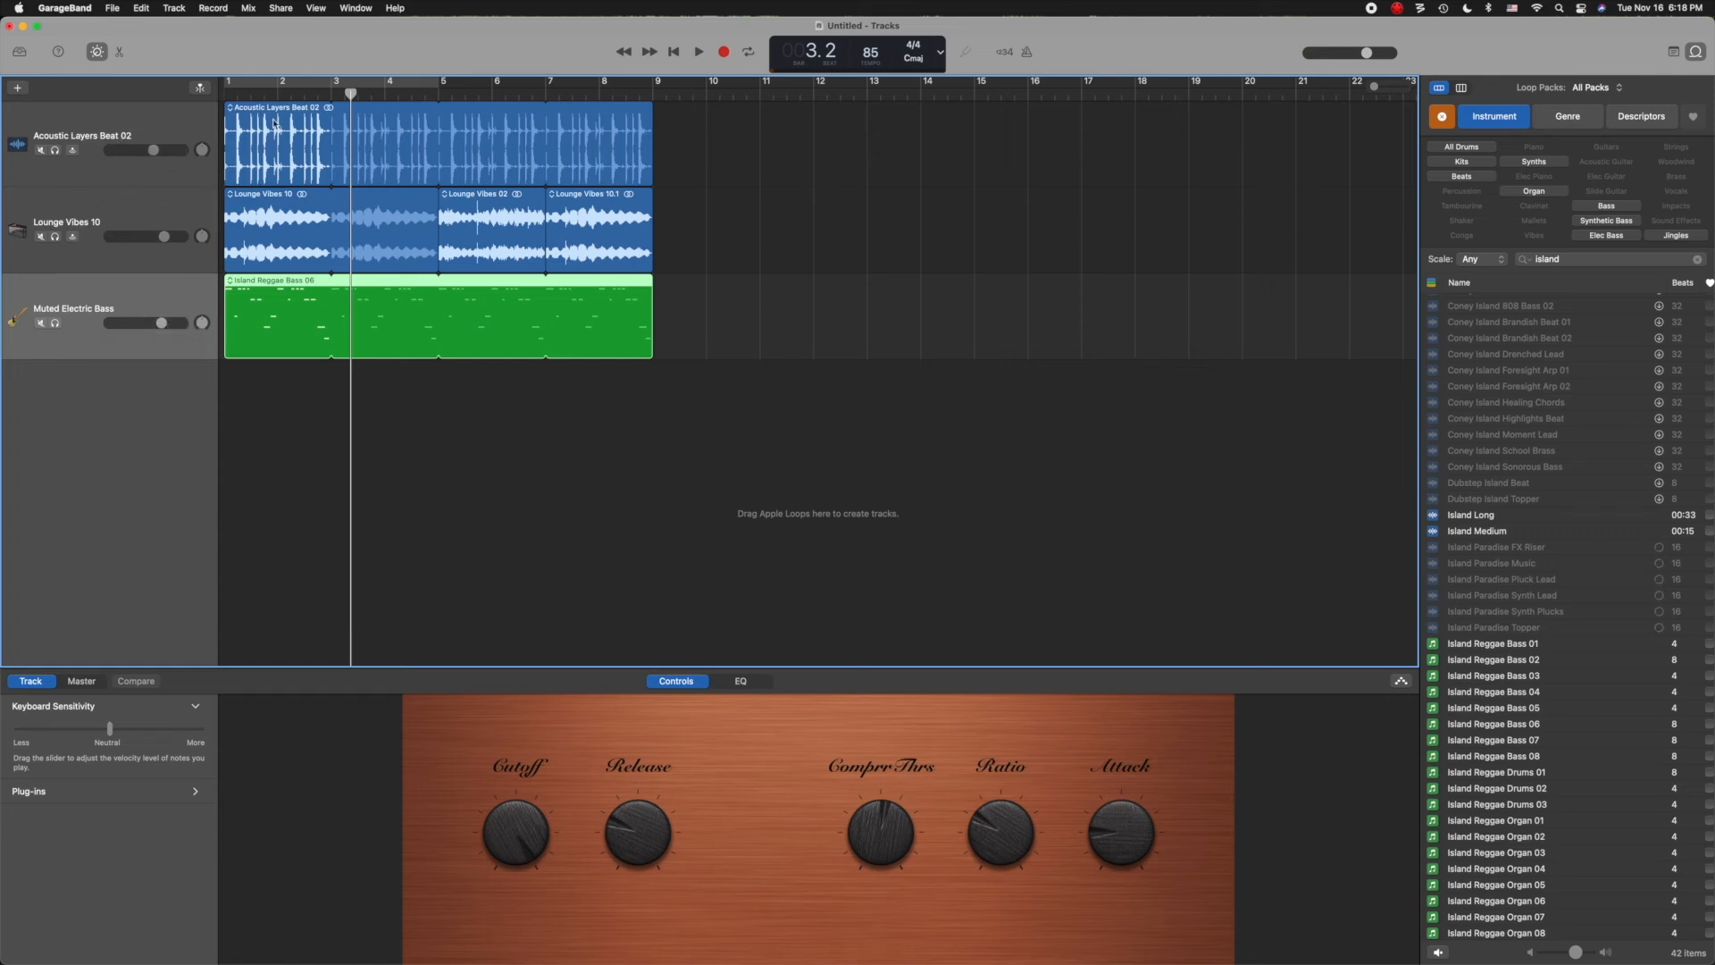
left_click(698, 52)
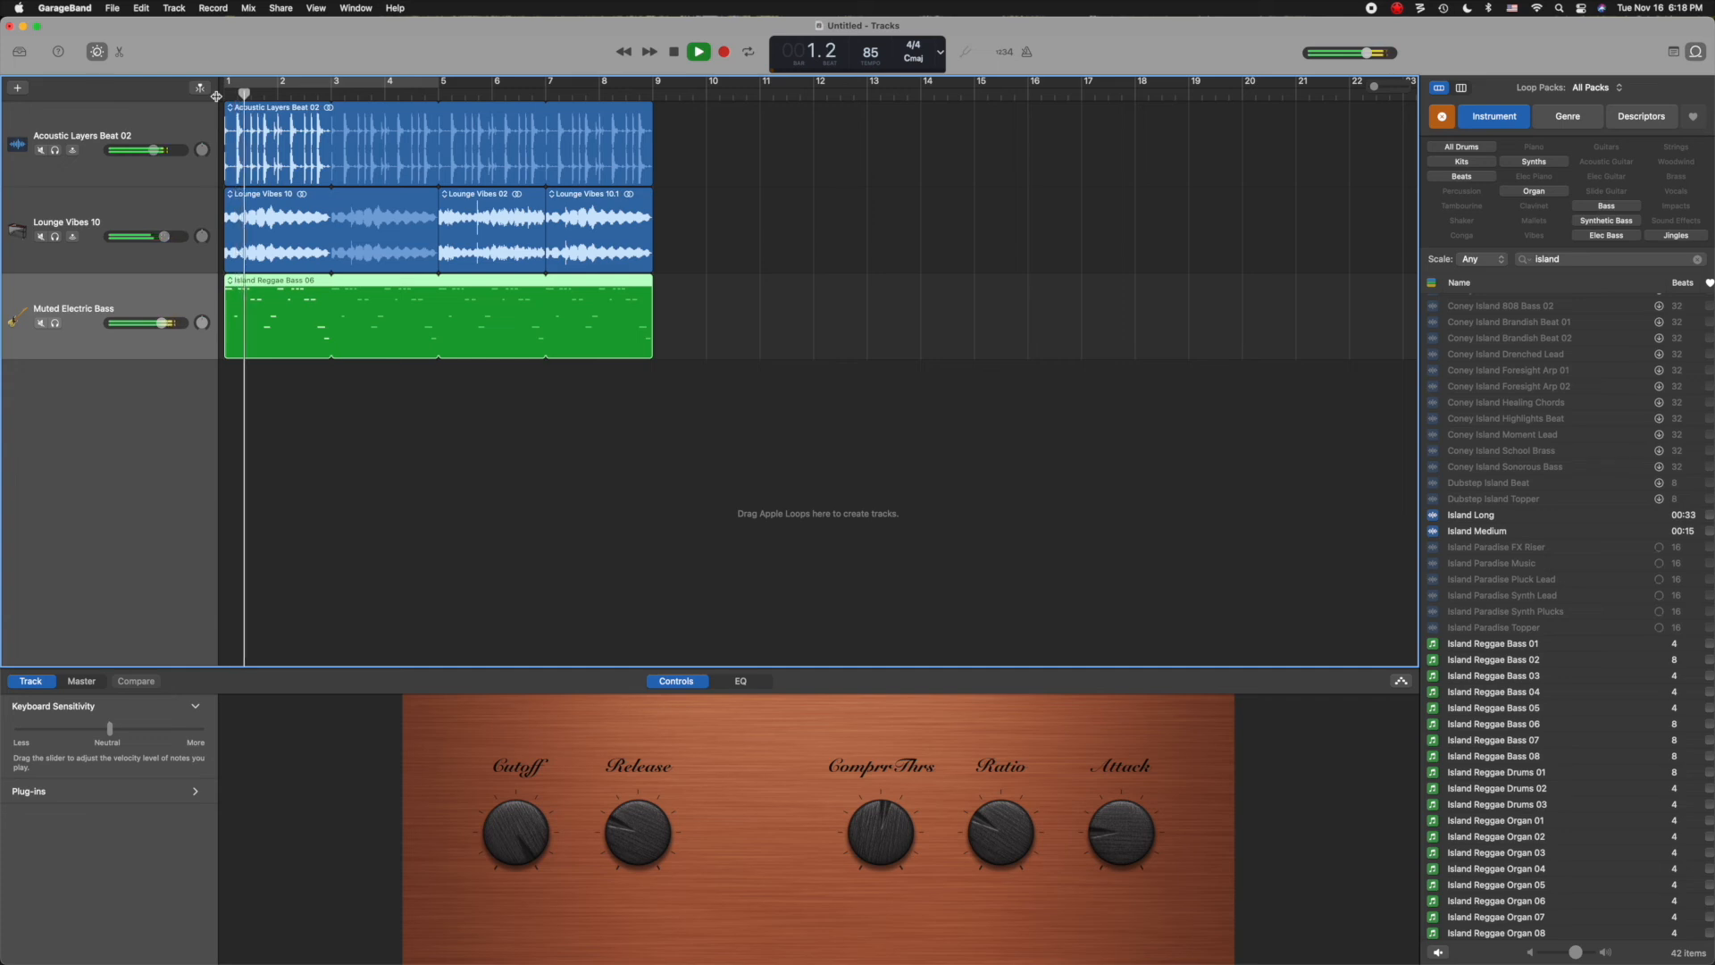
left_click(697, 52)
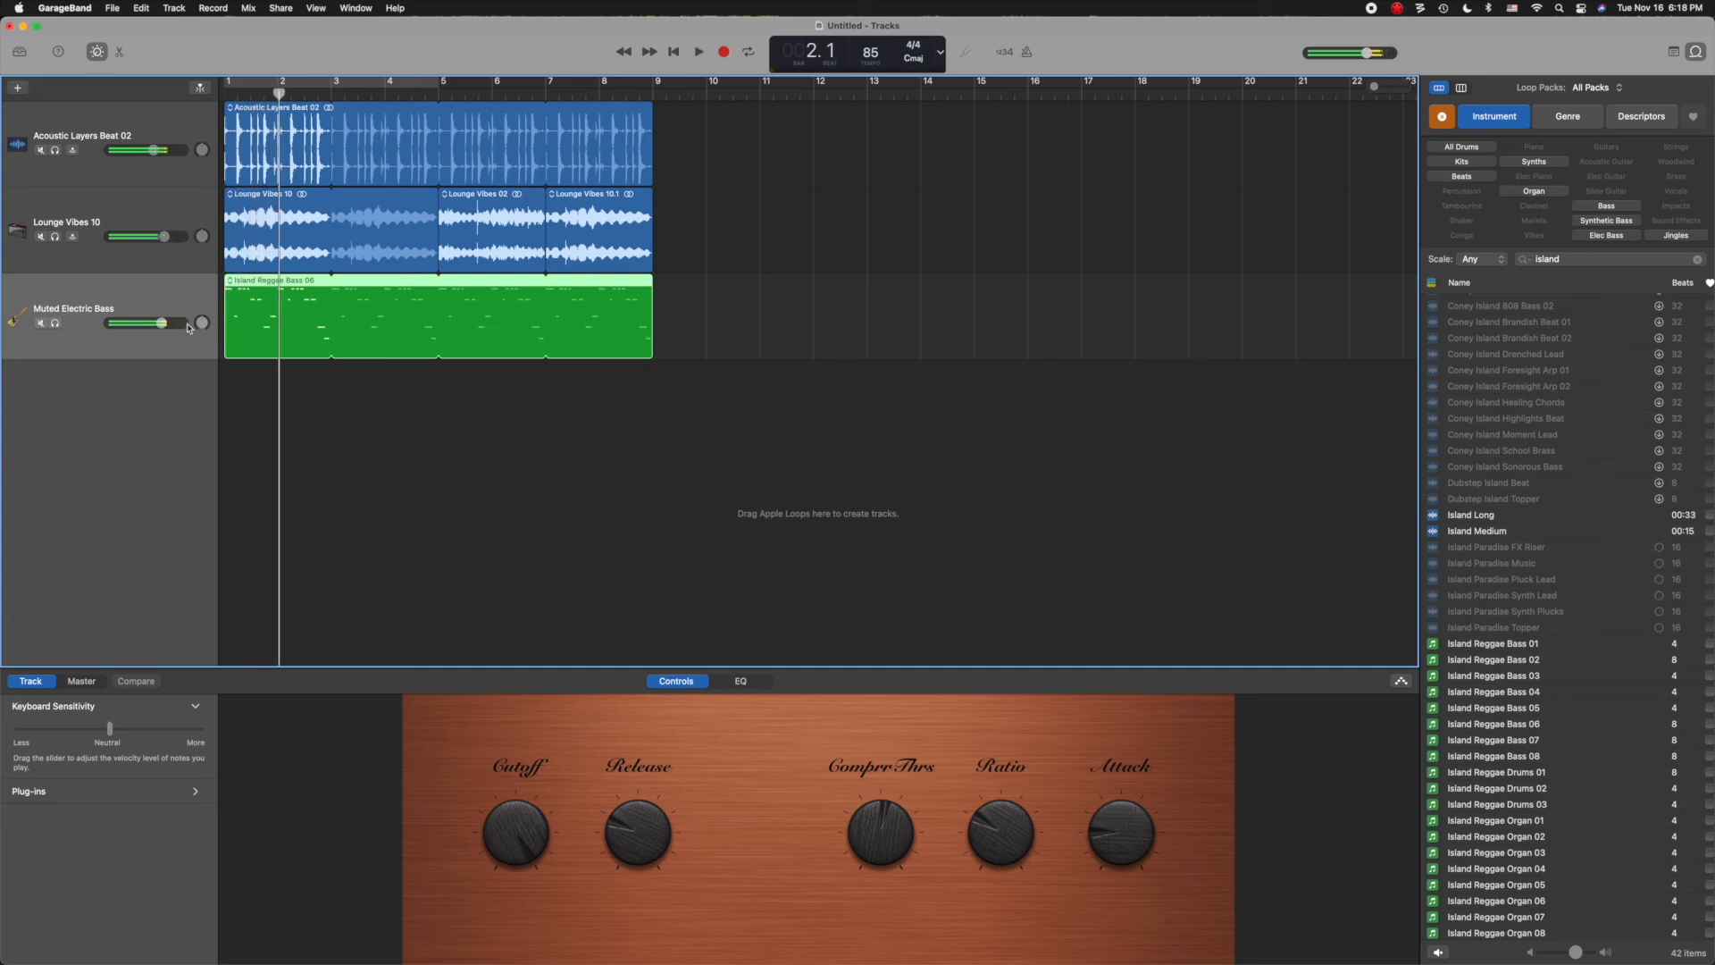
left_click_drag(185, 323, 161, 323)
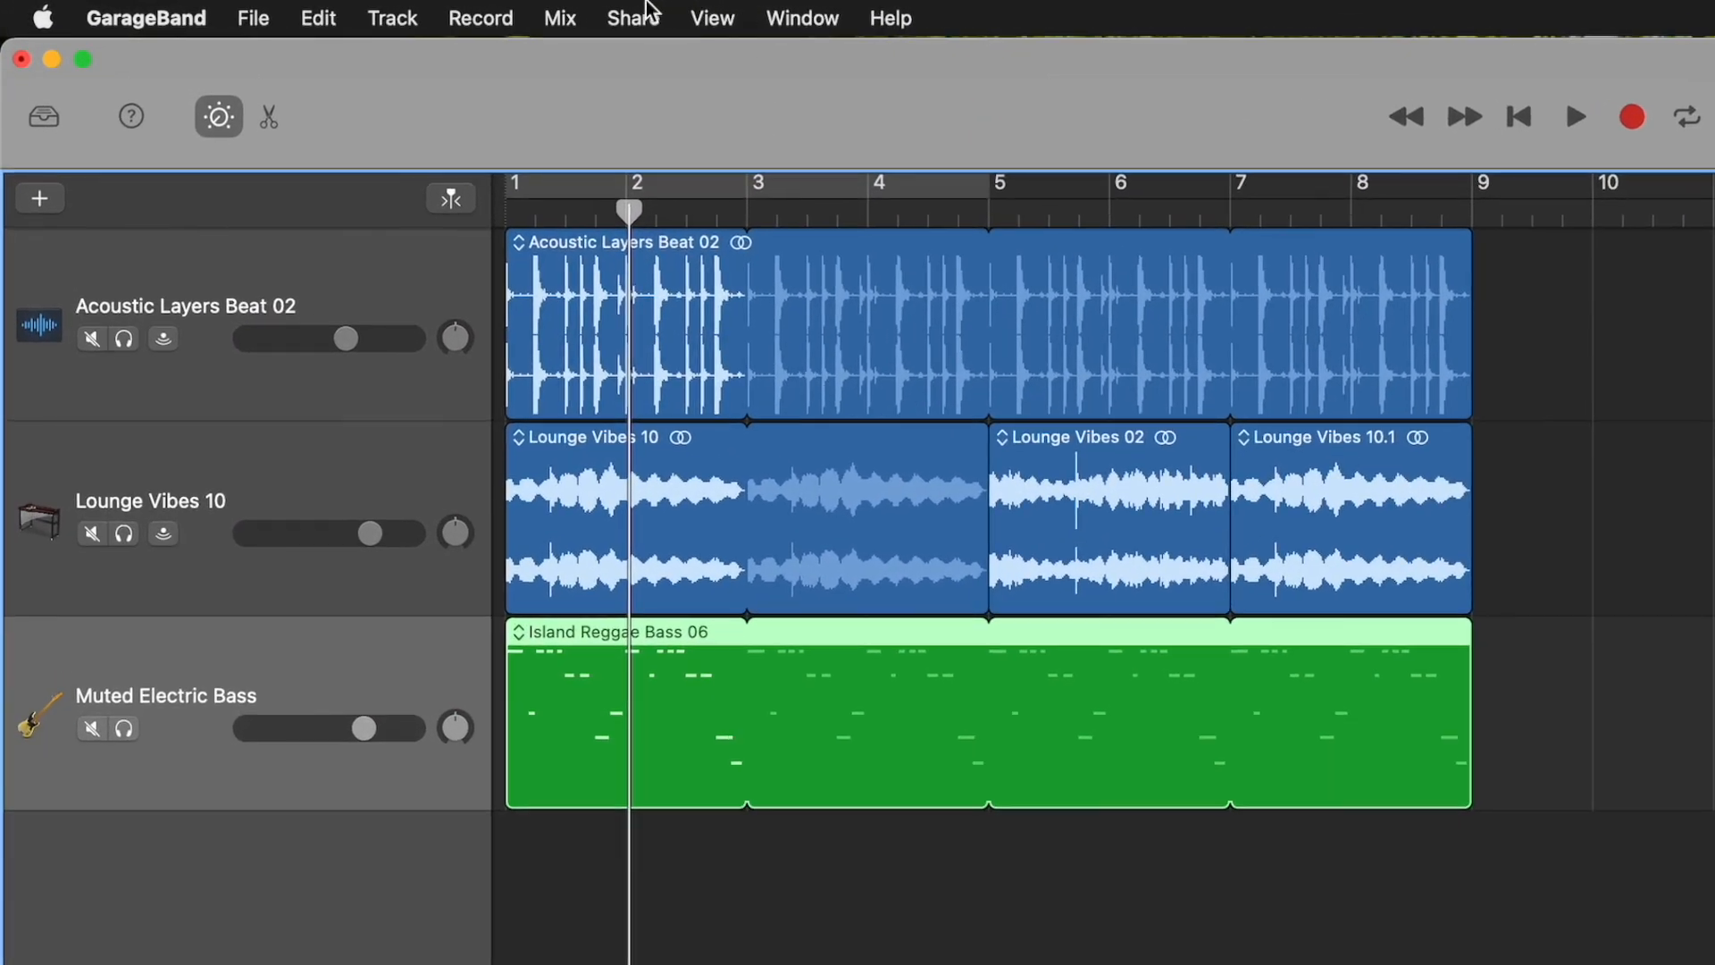
left_click(631, 19)
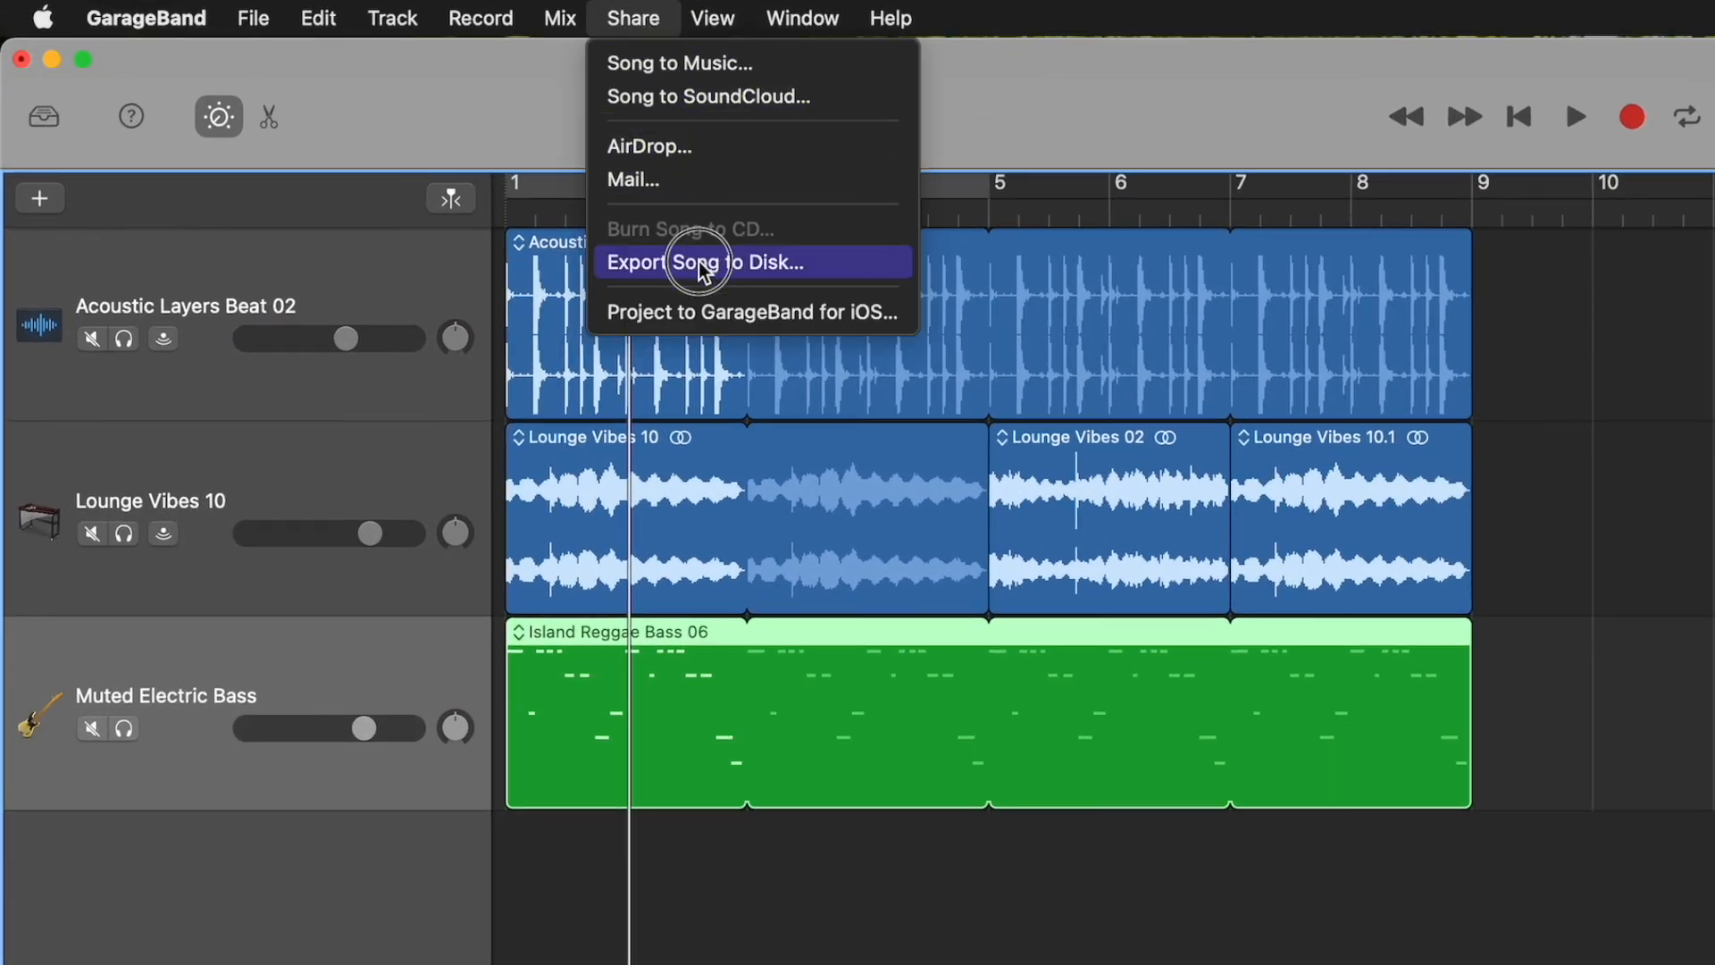